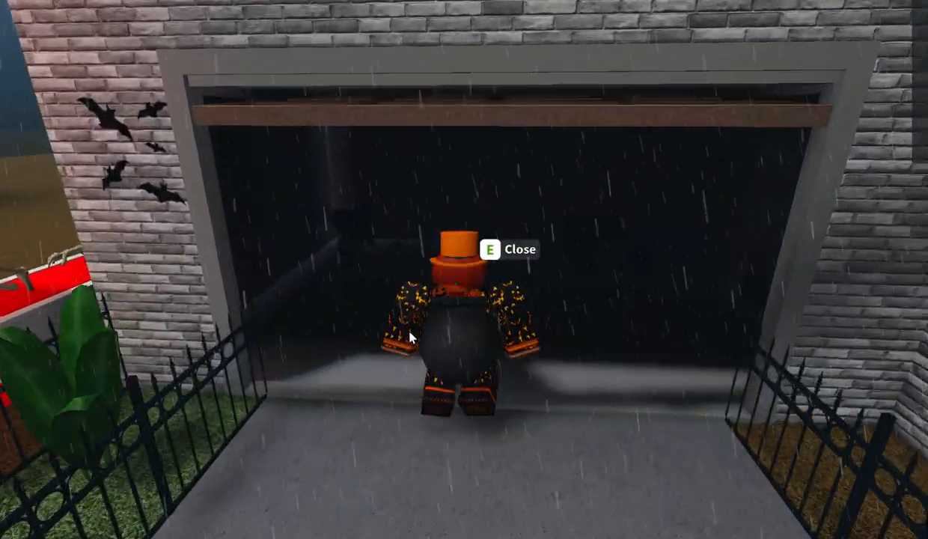
Bring up the Create Neighborhood plans, listing 1 Month to 1 Year with prices
{"action": "key", "text": "e"}
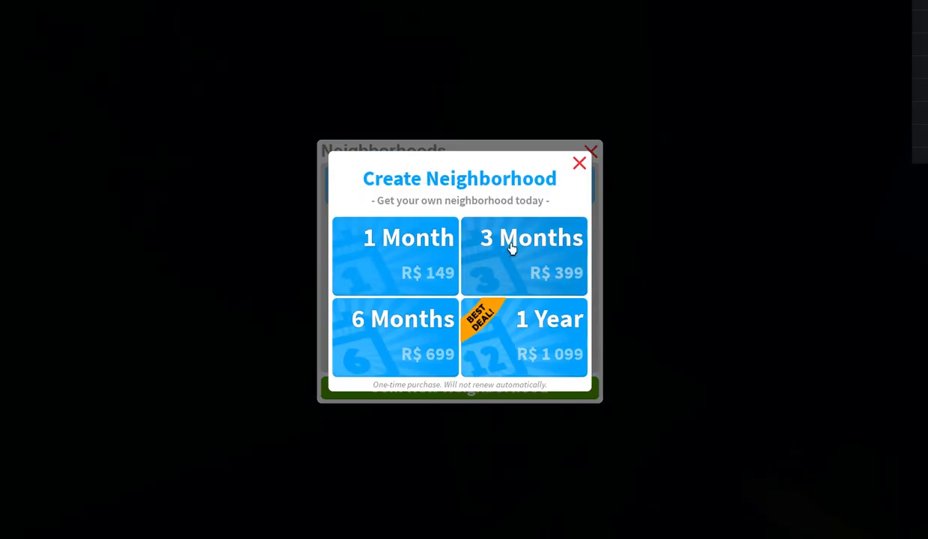
{"action": "mouse_move", "coordinate": [409, 361]}
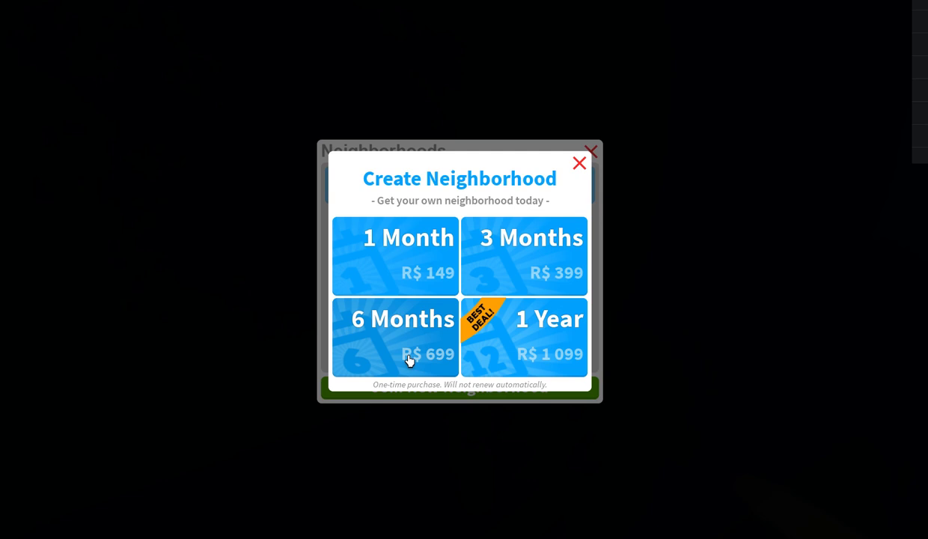
{"action": "mouse_move", "coordinate": [409, 256]}
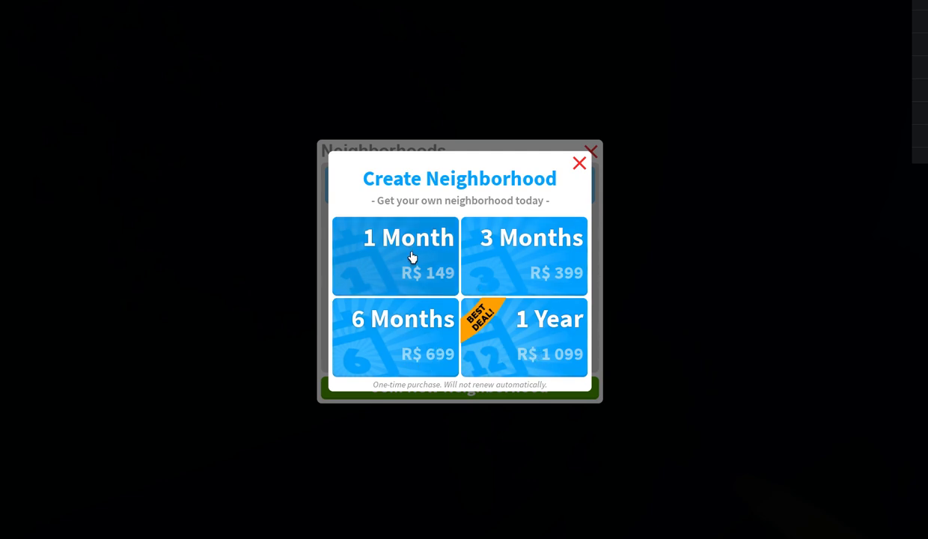
Buy the 1 Month neighborhood plan for R$149
{"action": "left_click", "coordinate": [408, 255]}
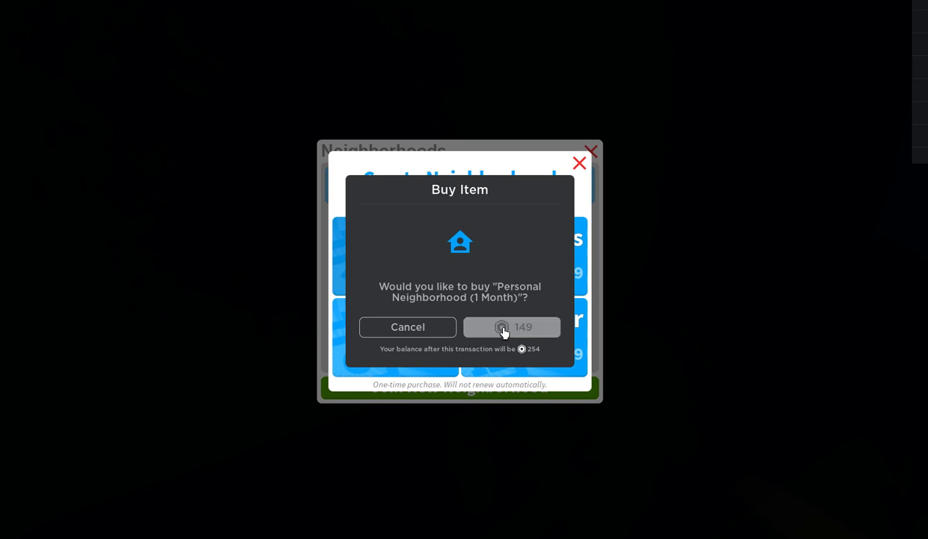
{"action": "left_click", "coordinate": [511, 327]}
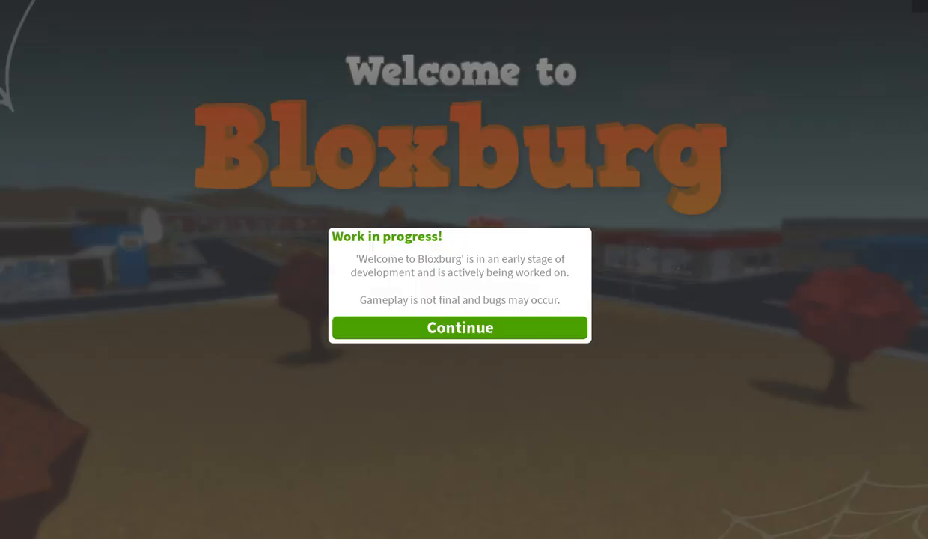
Pass the notice, start playing, and place the Modern Mantion house on a plot
{"action": "left_click", "coordinate": [459, 327]}
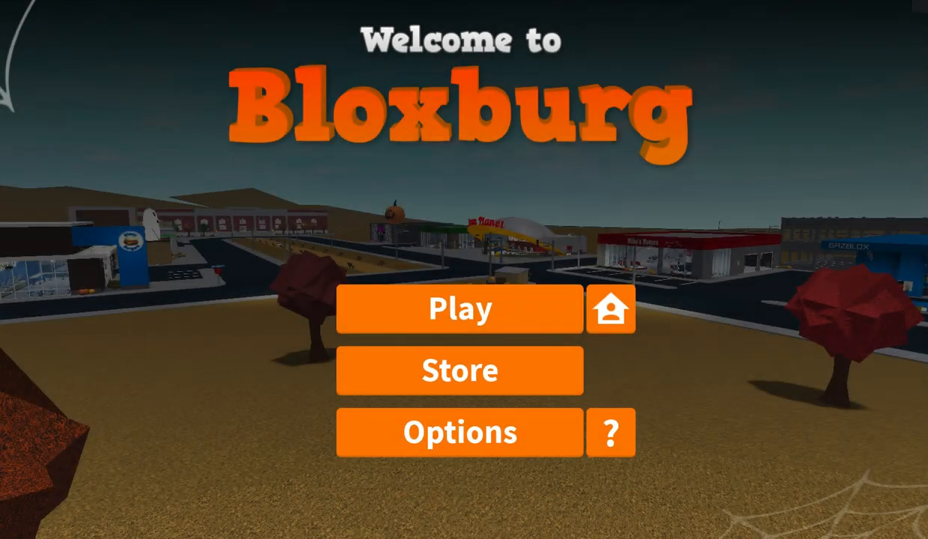
{"action": "left_click", "coordinate": [459, 309]}
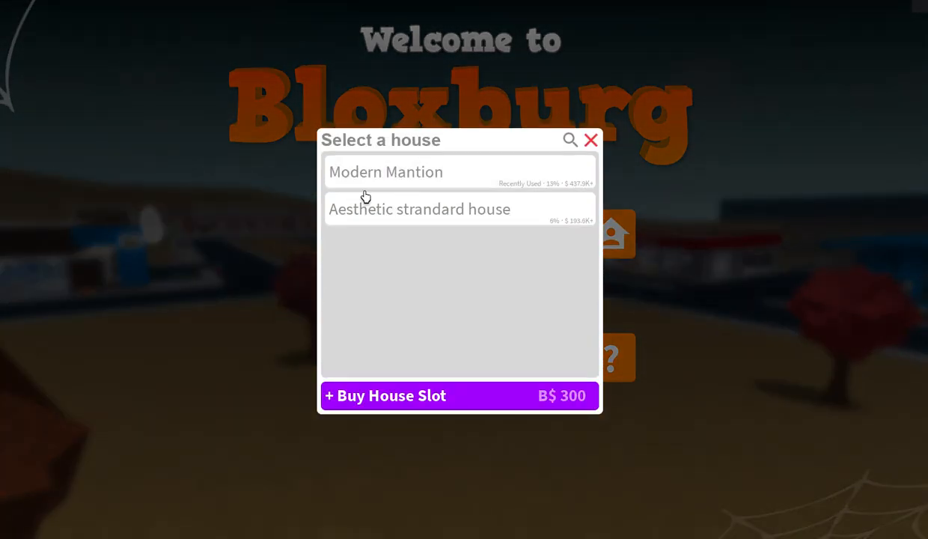
{"action": "mouse_move", "coordinate": [829, 67]}
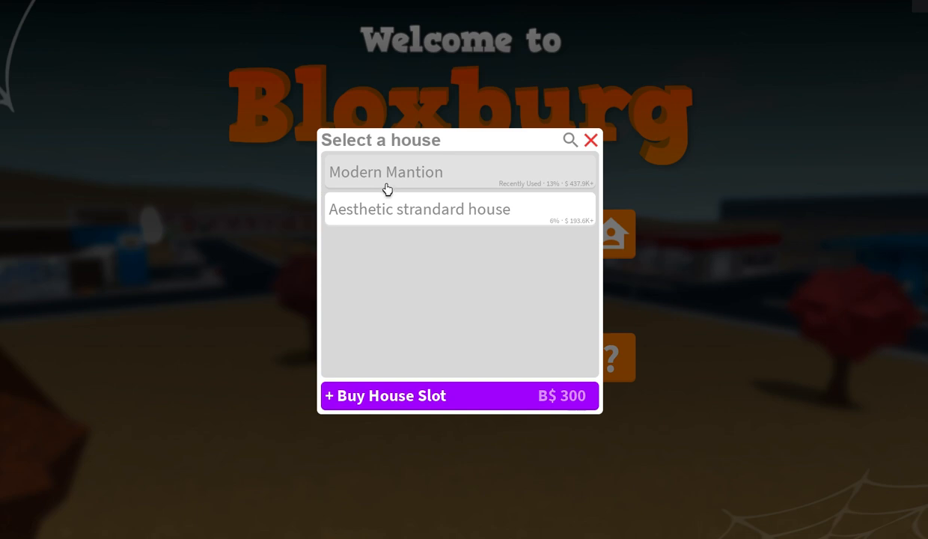
{"action": "left_click", "coordinate": [385, 171]}
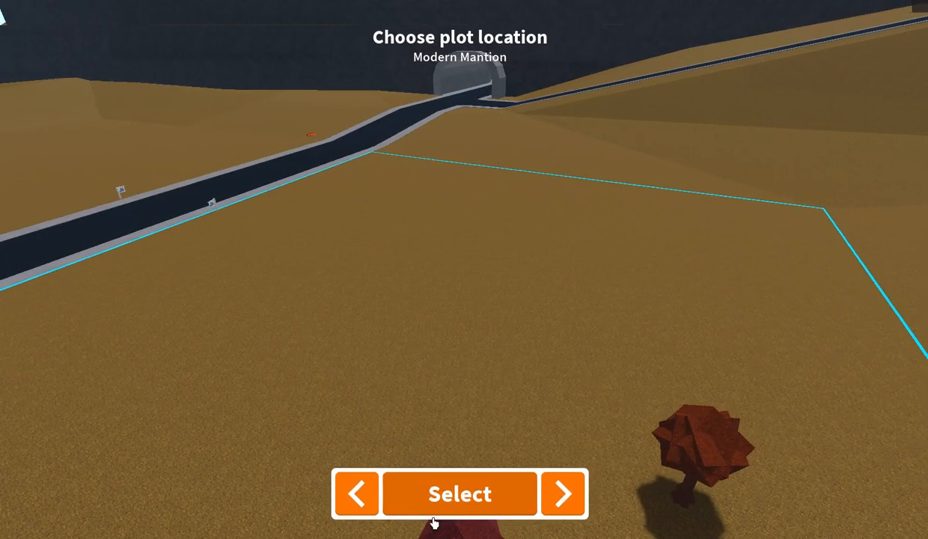
{"action": "left_click", "coordinate": [459, 493]}
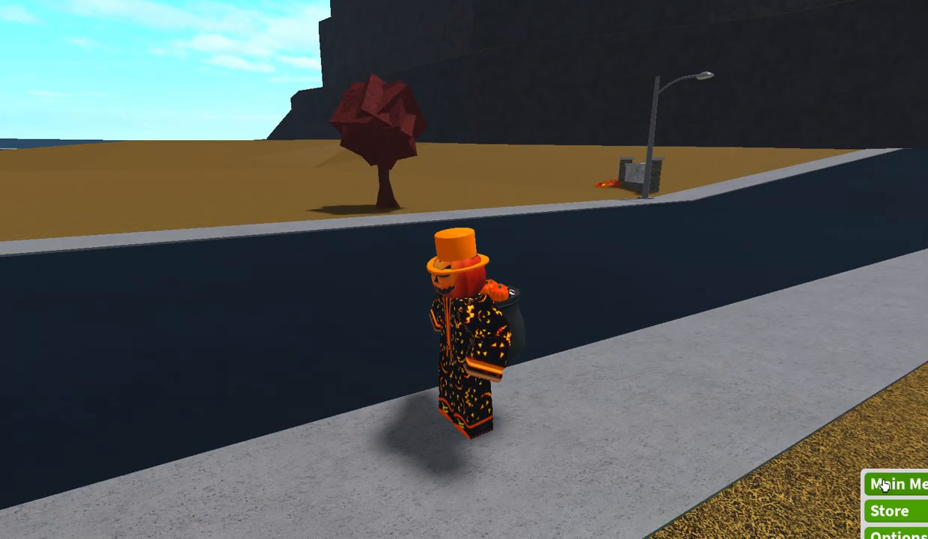
Open Options, switch the ground color to a yellow-green shade, and close the panel
{"action": "left_click", "coordinate": [895, 534]}
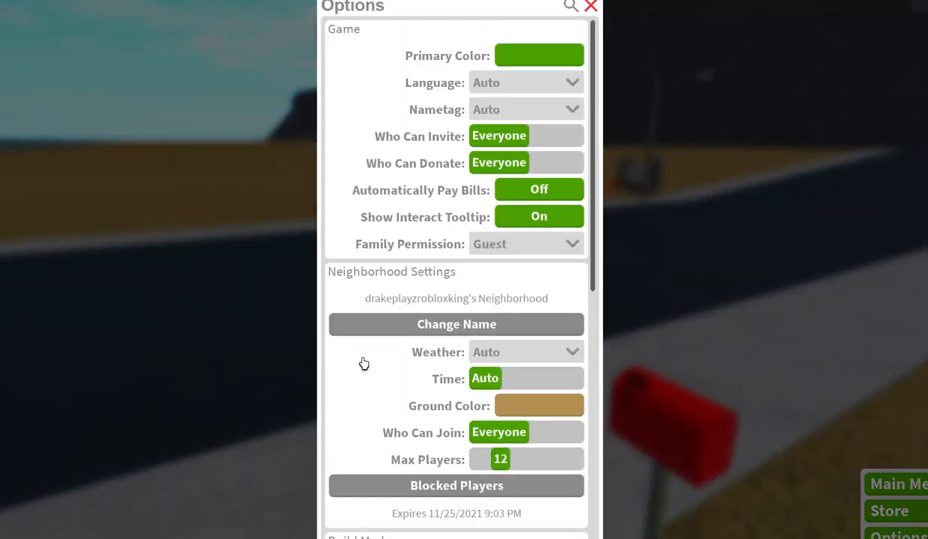
{"action": "left_click", "coordinate": [539, 405]}
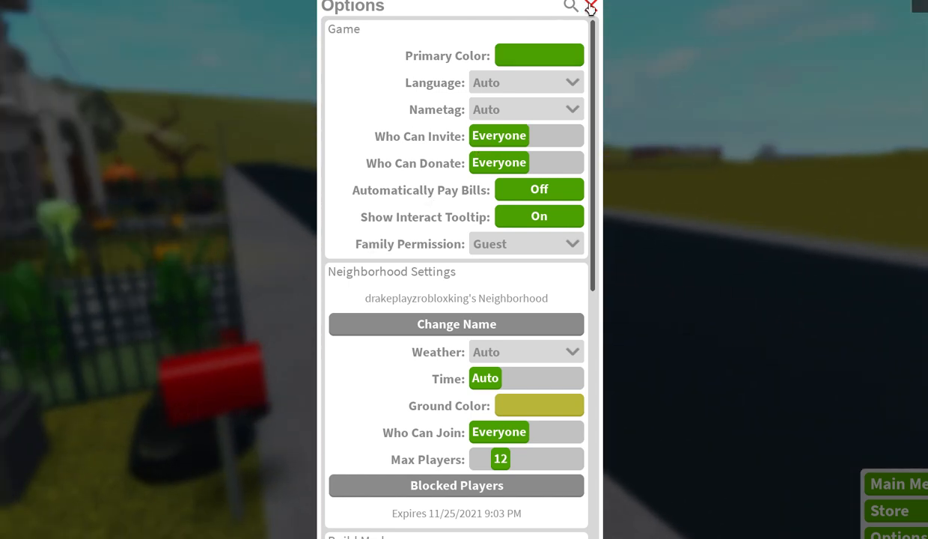
{"action": "left_click", "coordinate": [590, 7]}
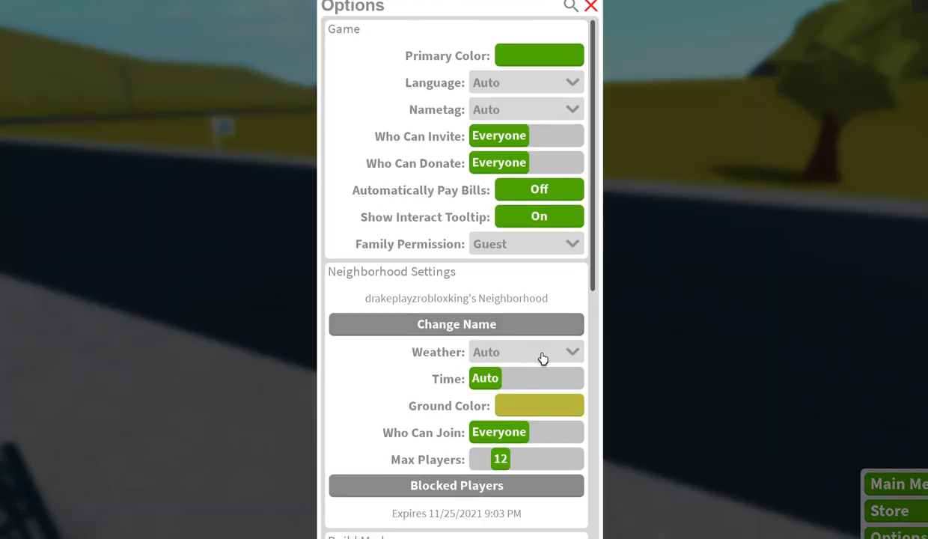
Set the weather to Thunderstorm and preview a fixed 11:00 PM time
{"action": "left_click", "coordinate": [524, 351]}
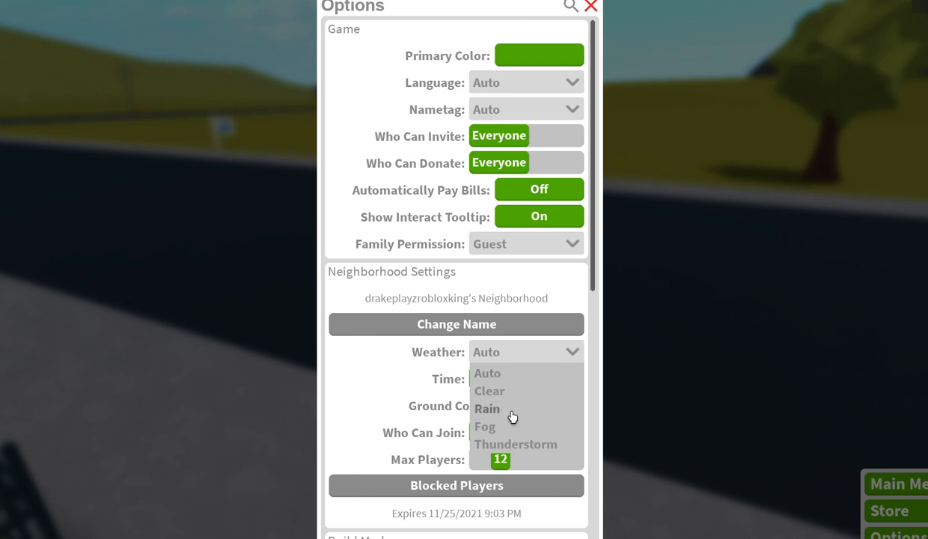
{"action": "left_click", "coordinate": [487, 409]}
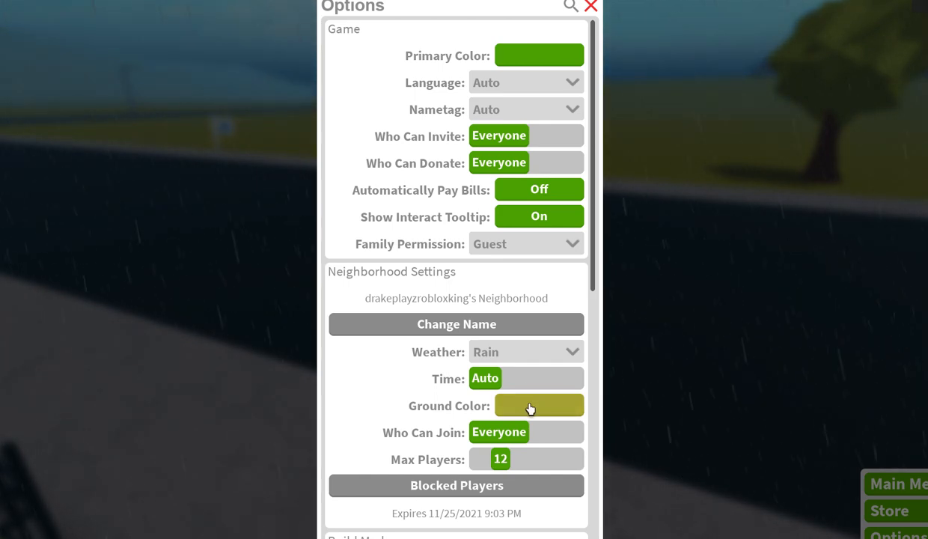
{"action": "left_click", "coordinate": [485, 378]}
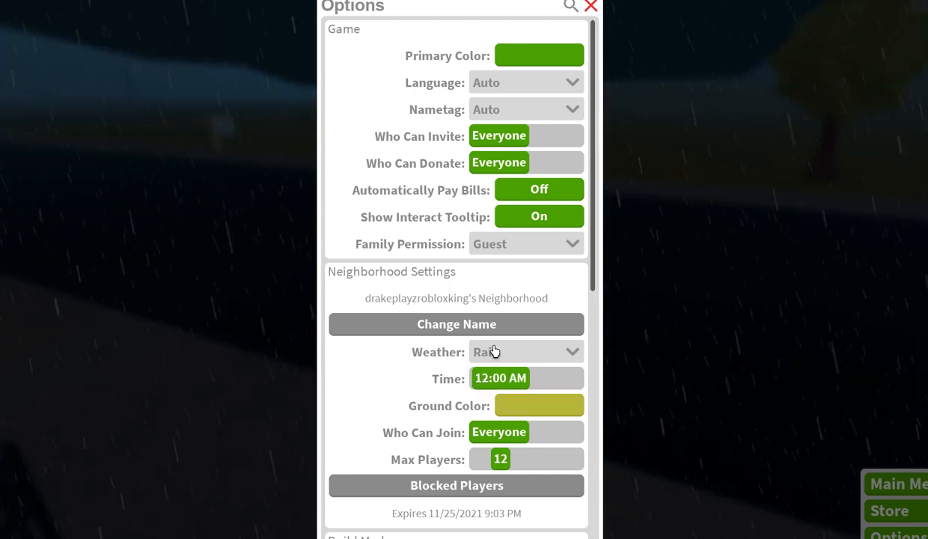
{"action": "left_click", "coordinate": [525, 351]}
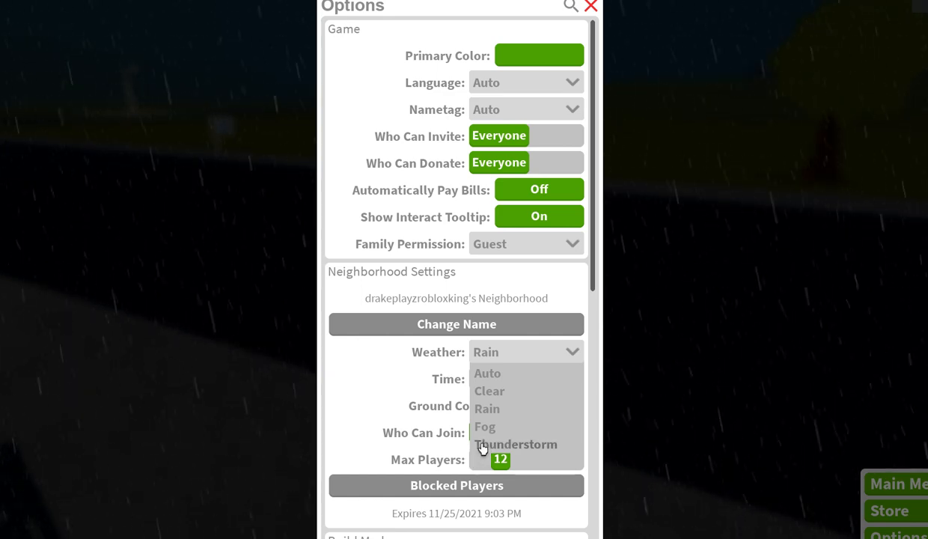
{"action": "left_click", "coordinate": [514, 443]}
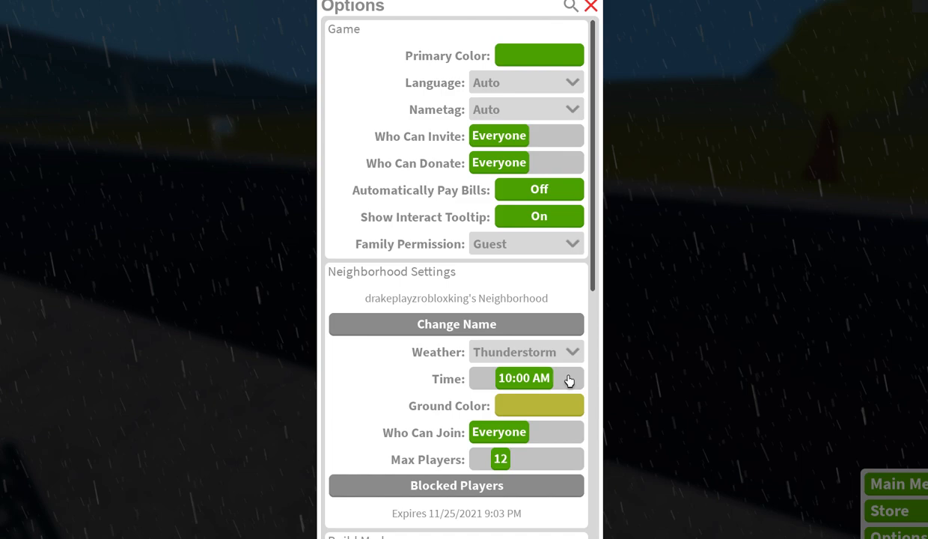
{"action": "left_click", "coordinate": [569, 380]}
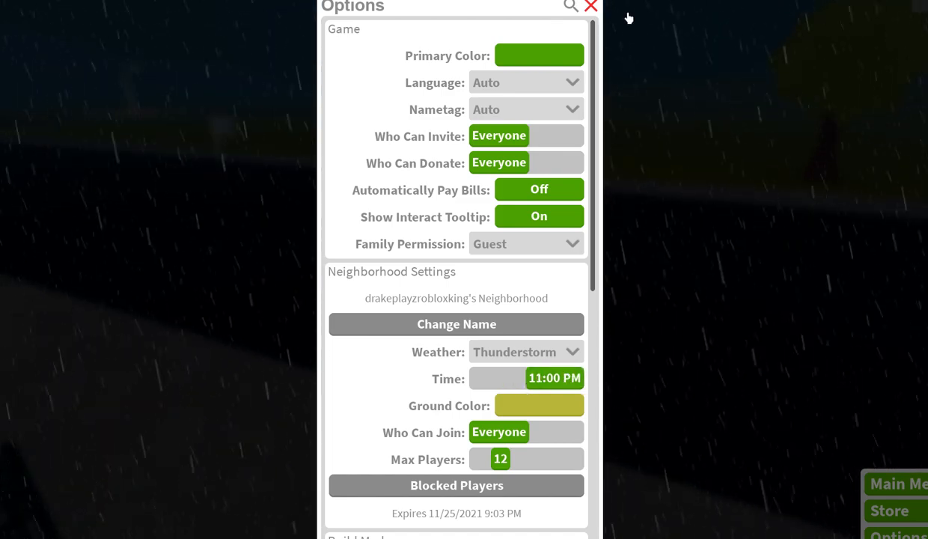
{"action": "left_click", "coordinate": [590, 6]}
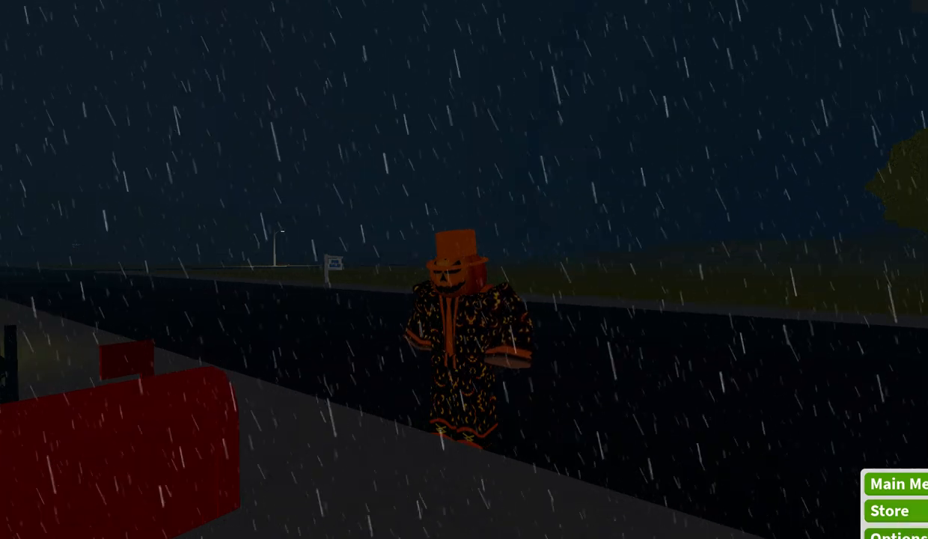
Return the neighborhood time setting to Auto
{"action": "left_click", "coordinate": [895, 533]}
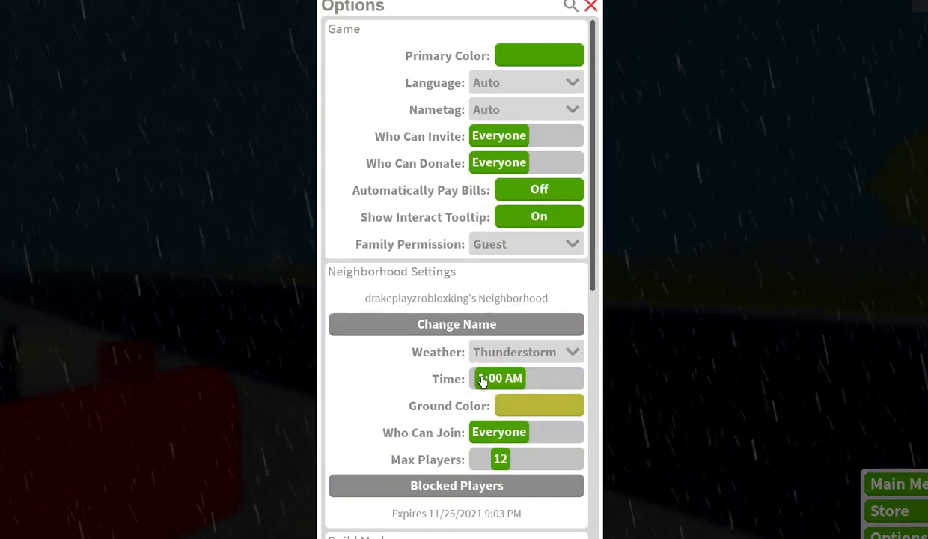
{"action": "left_click", "coordinate": [499, 377]}
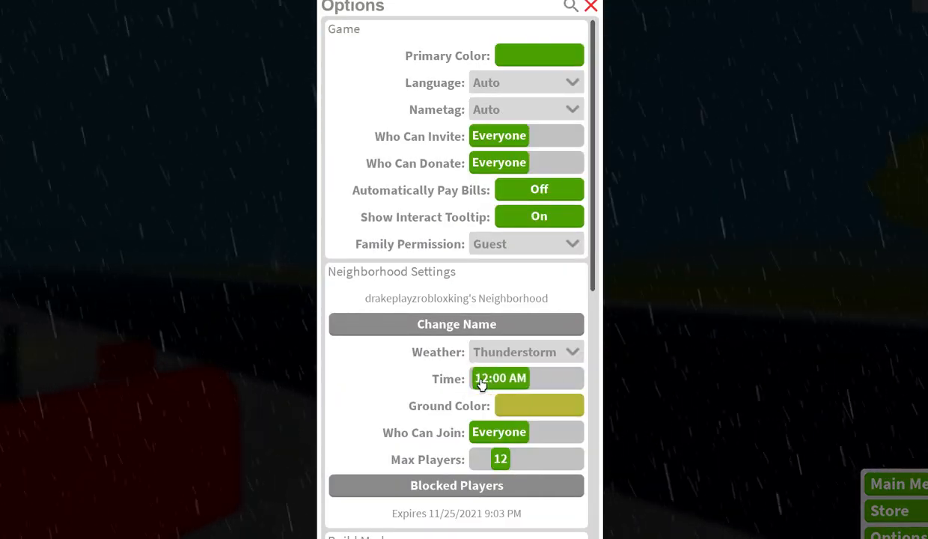
{"action": "left_click", "coordinate": [499, 377]}
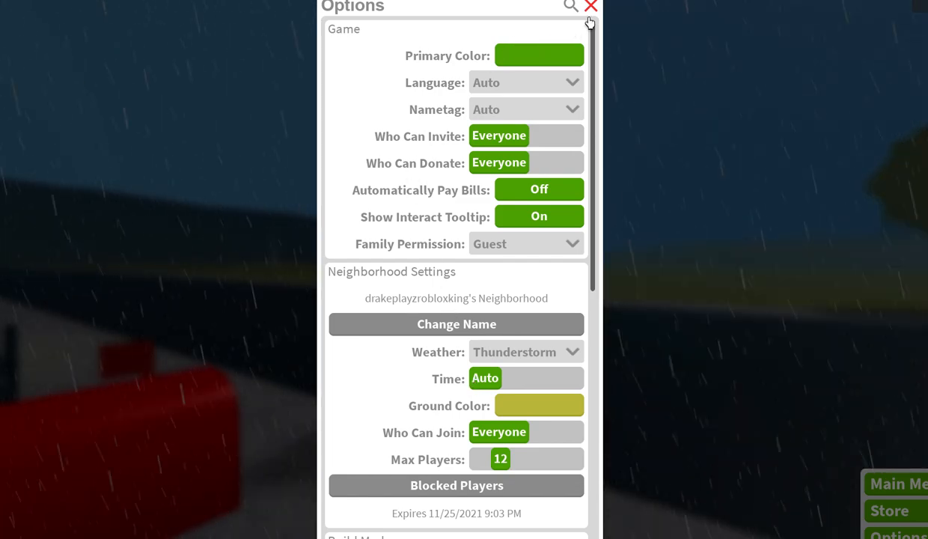
Set the neighborhood ground color to tan and view it
{"action": "left_click", "coordinate": [590, 7]}
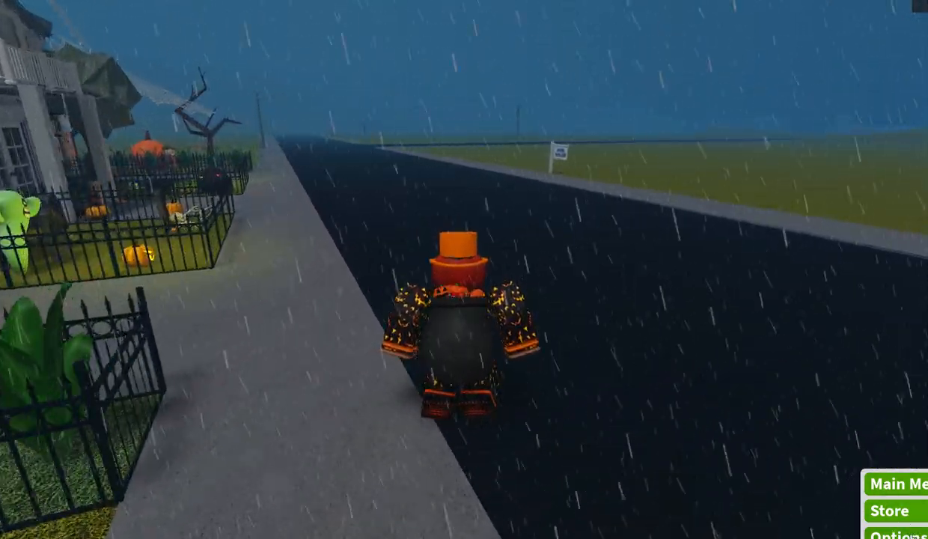
{"action": "left_click", "coordinate": [894, 532]}
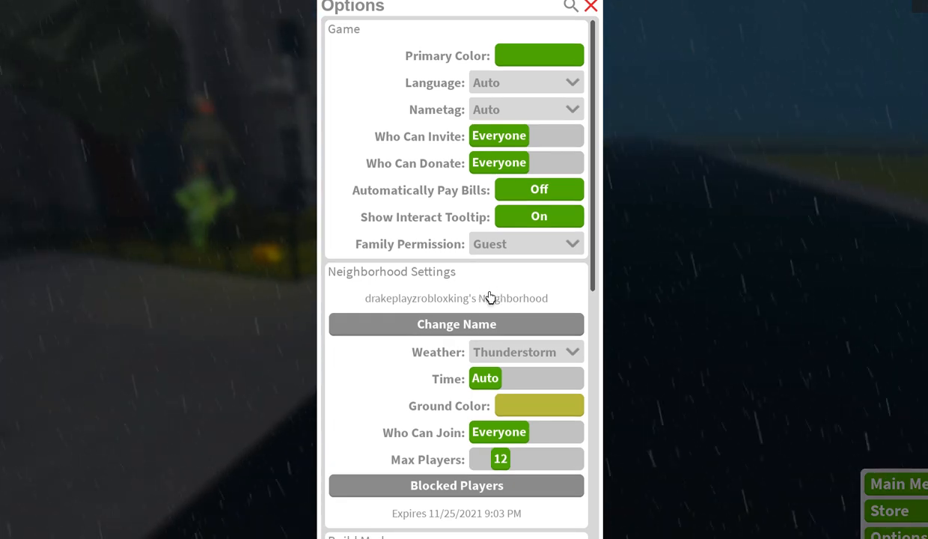
{"action": "mouse_move", "coordinate": [531, 398]}
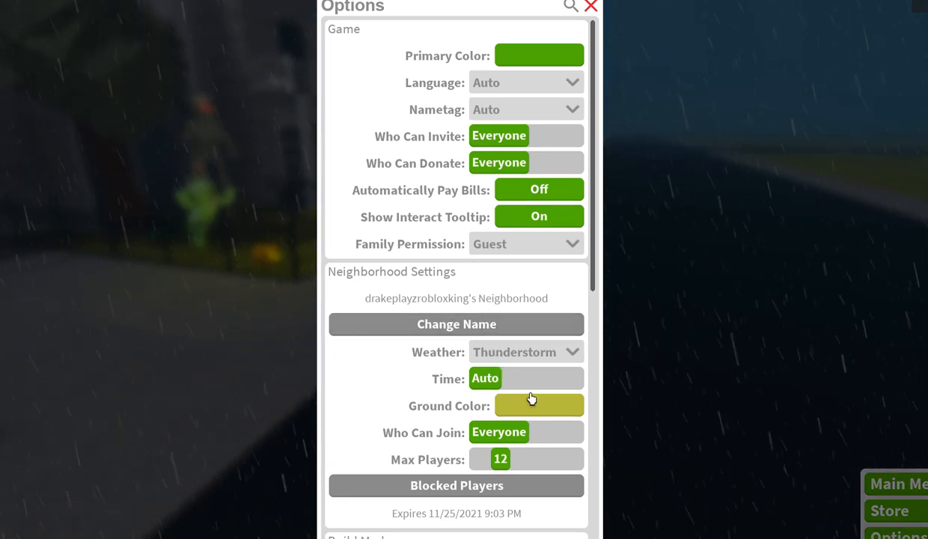
{"action": "left_click", "coordinate": [538, 405]}
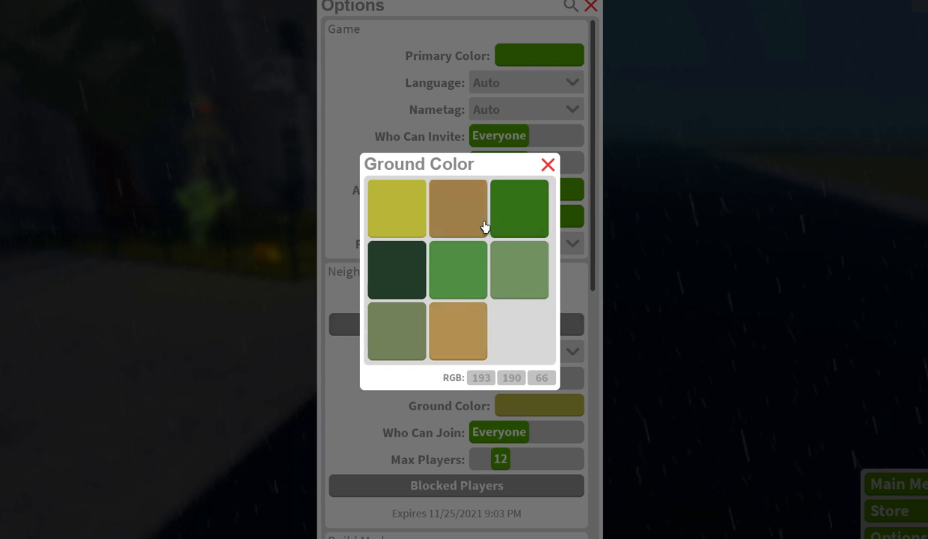
{"action": "left_click", "coordinate": [547, 164]}
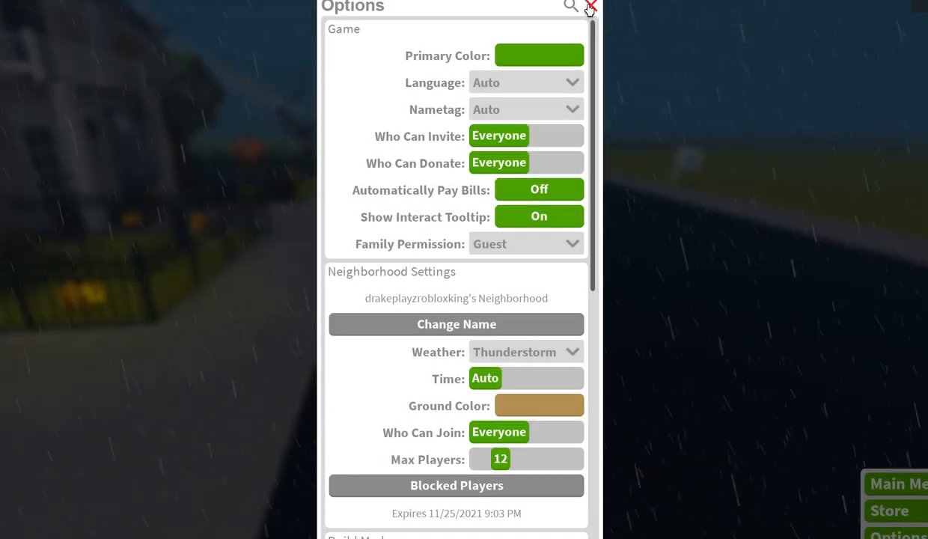
{"action": "left_click", "coordinate": [590, 7]}
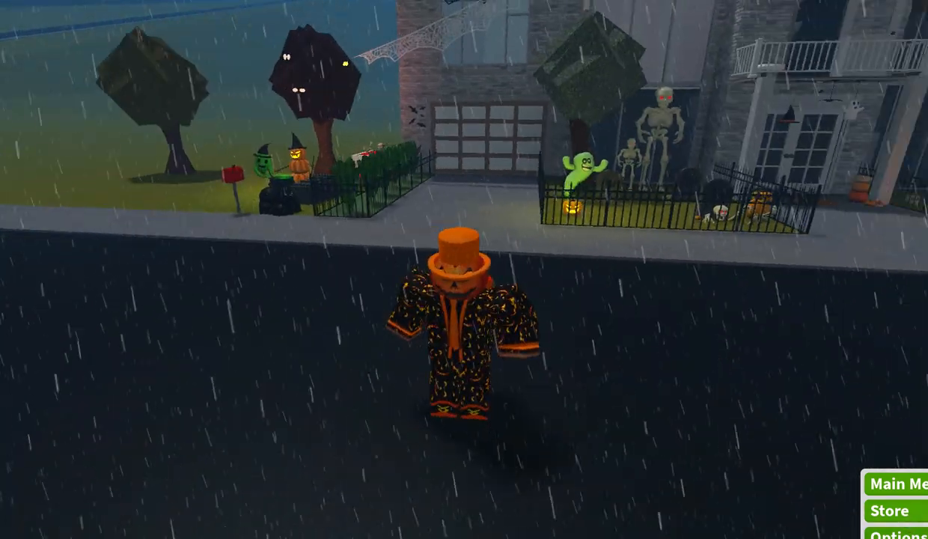
Try other ground color shades, including a darker green, then close Options
{"action": "left_click", "coordinate": [895, 532]}
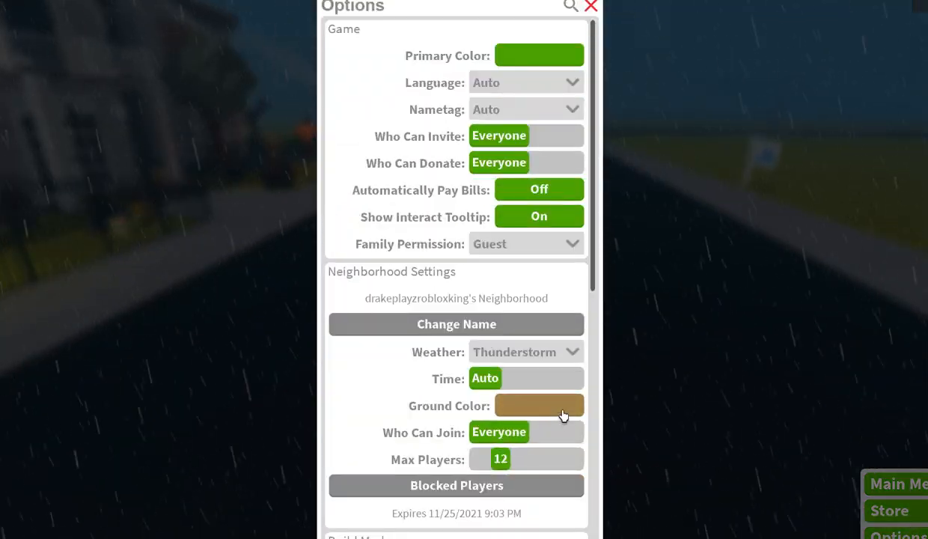
{"action": "left_click", "coordinate": [539, 405]}
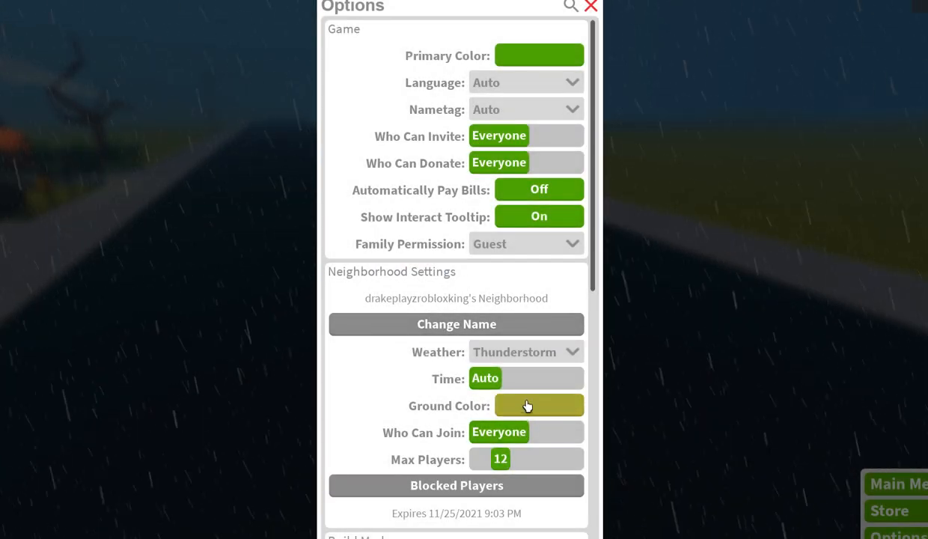
{"action": "left_click", "coordinate": [538, 404]}
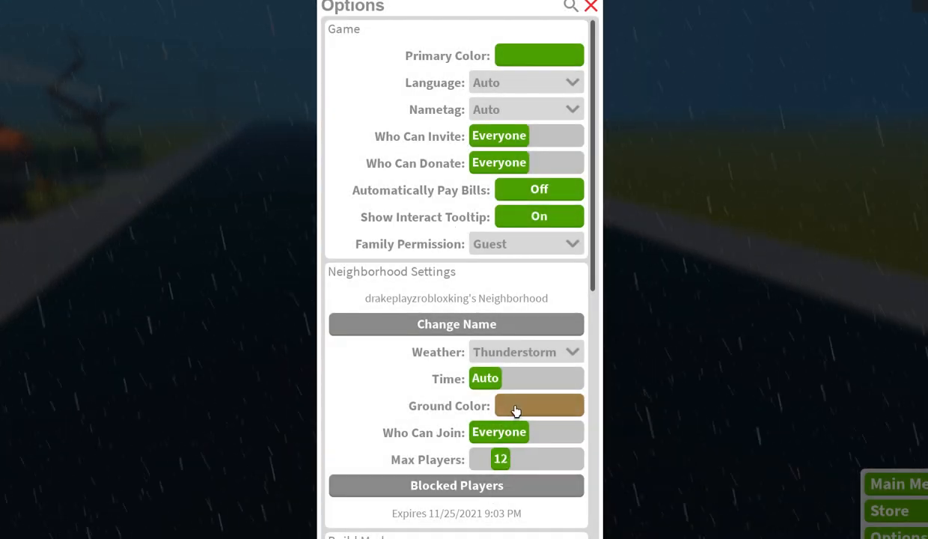
{"action": "left_click", "coordinate": [539, 405]}
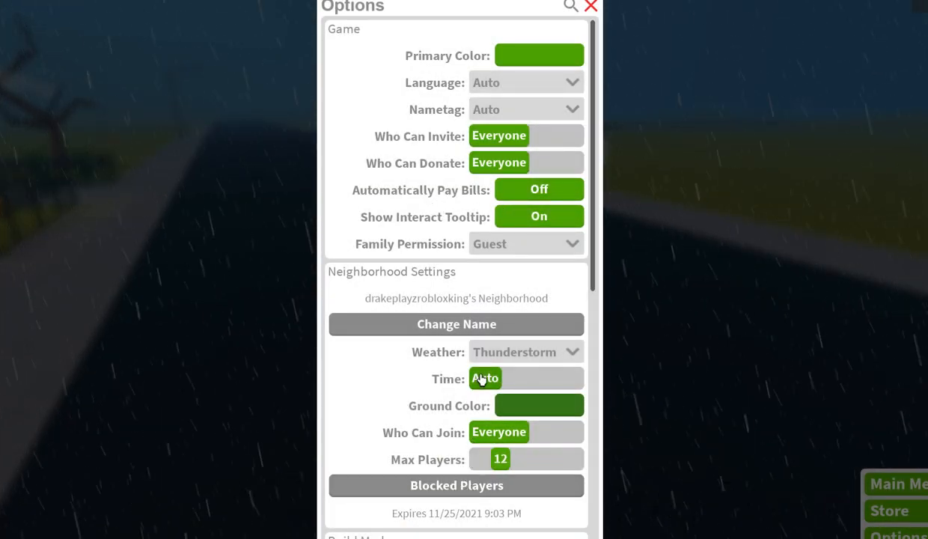
{"action": "left_click", "coordinate": [538, 405]}
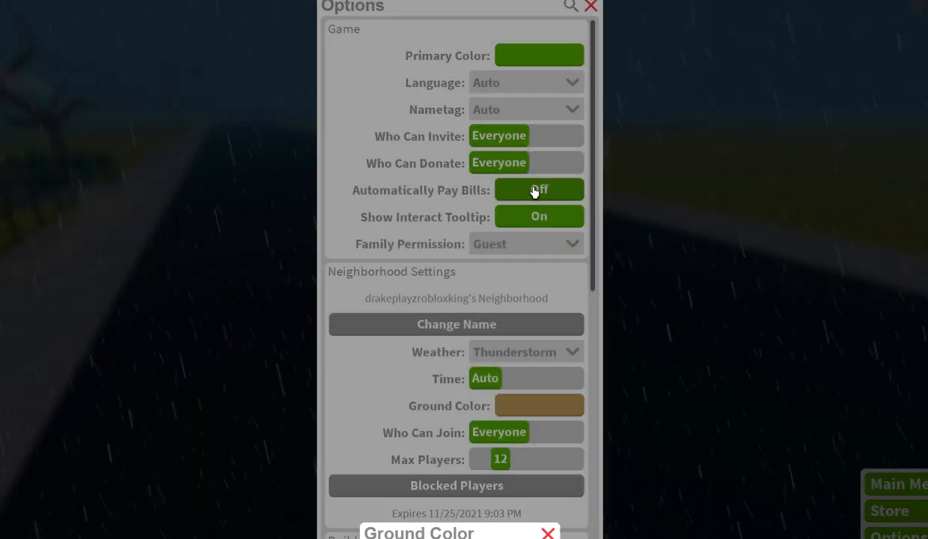
{"action": "left_click", "coordinate": [590, 6]}
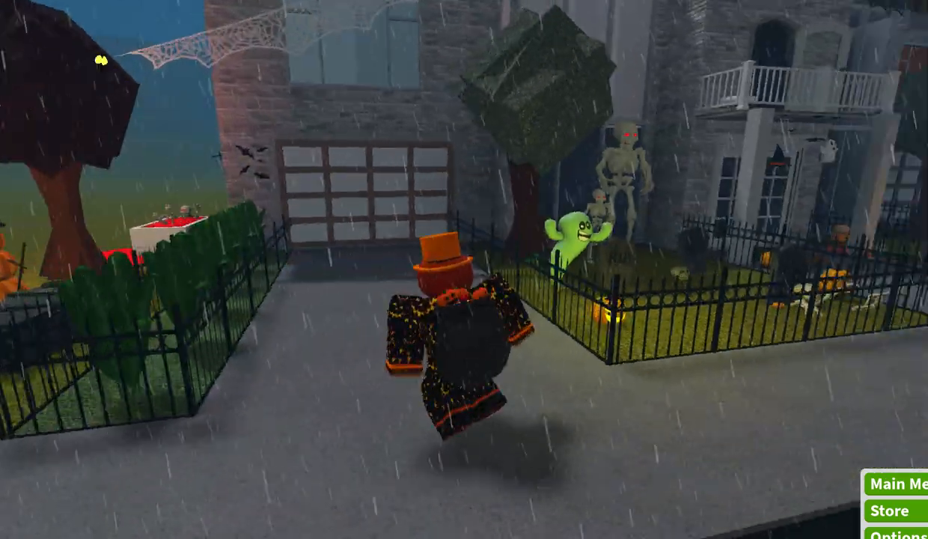
Cycle the neighborhood weather through Auto, Clear and Rain, ending on Fog
{"action": "left_click", "coordinate": [897, 533]}
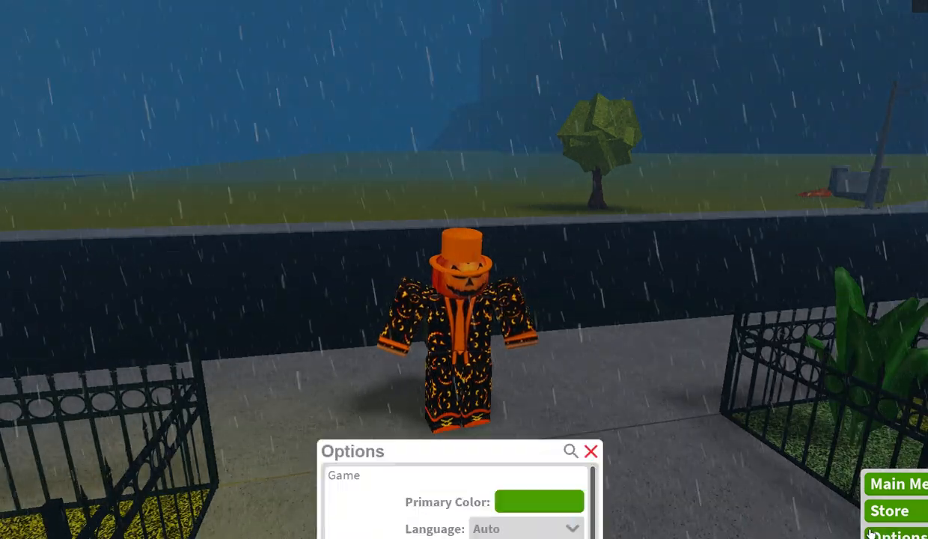
{"action": "scroll", "scroll_direction": "down", "scroll_amount": 3}
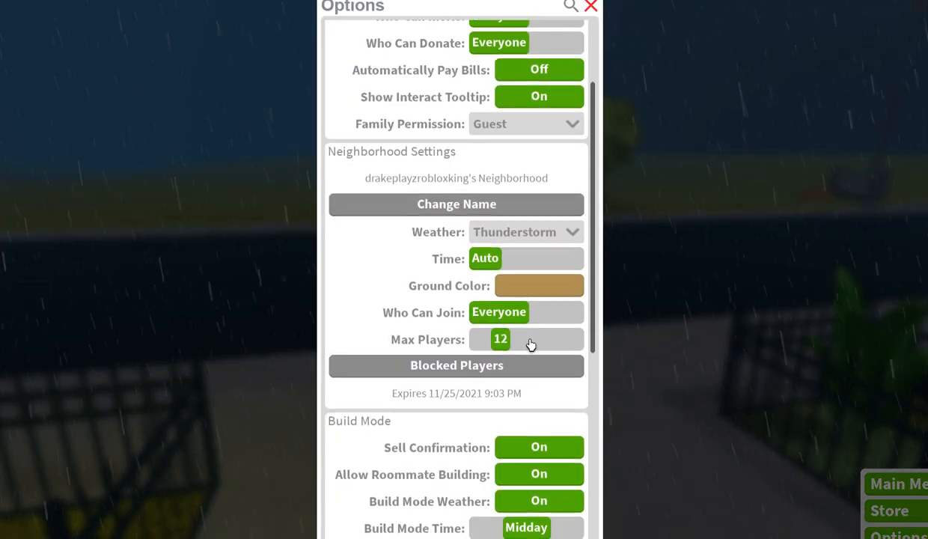
{"action": "scroll", "scroll_direction": "down", "scroll_amount": 3}
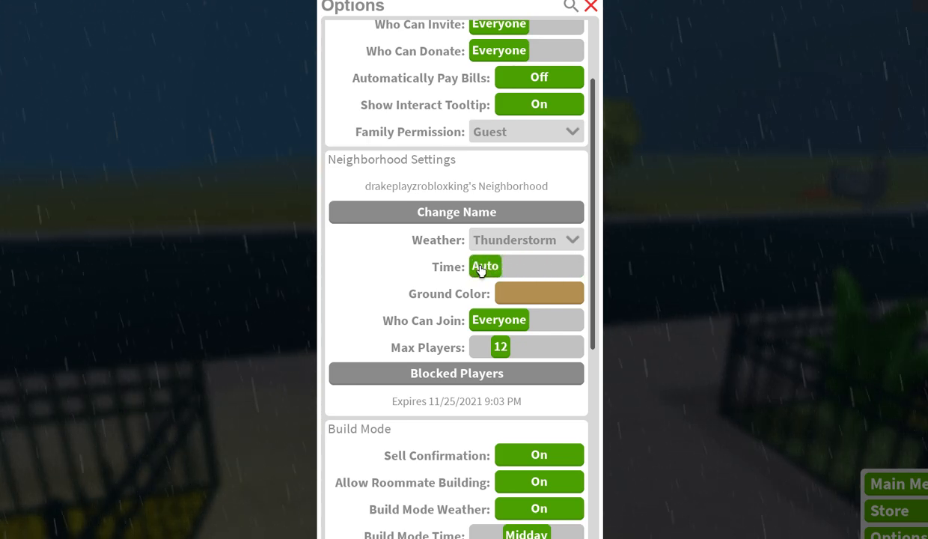
{"action": "mouse_move", "coordinate": [462, 259]}
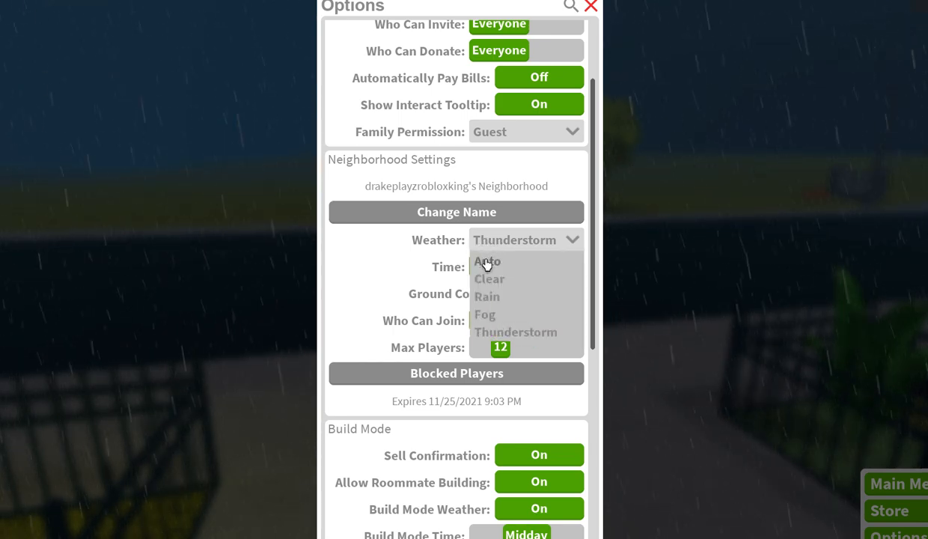
{"action": "left_click", "coordinate": [487, 262]}
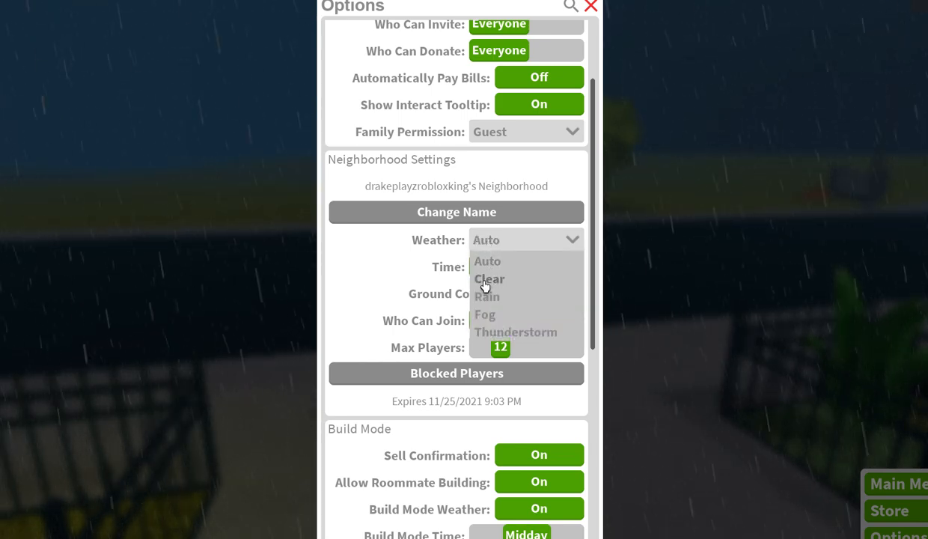
{"action": "left_click", "coordinate": [489, 278]}
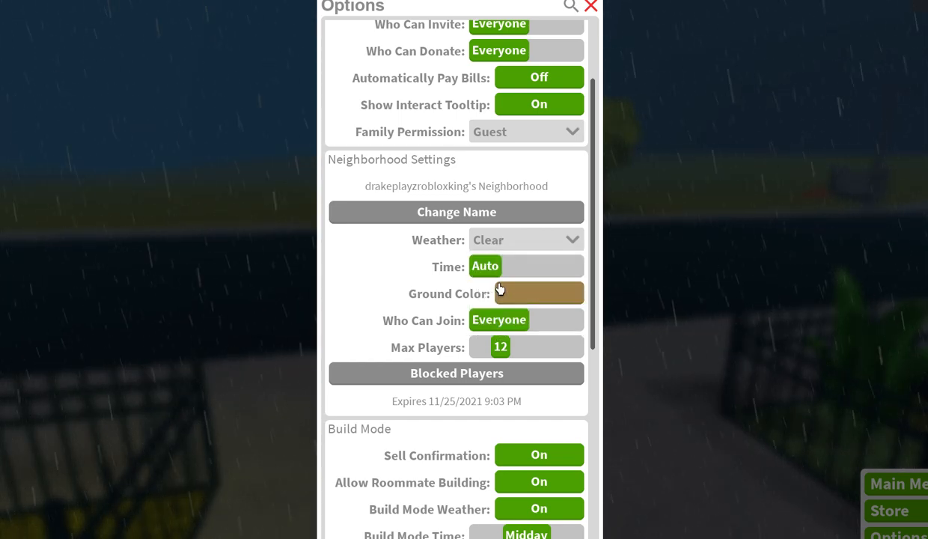
{"action": "left_click", "coordinate": [526, 239]}
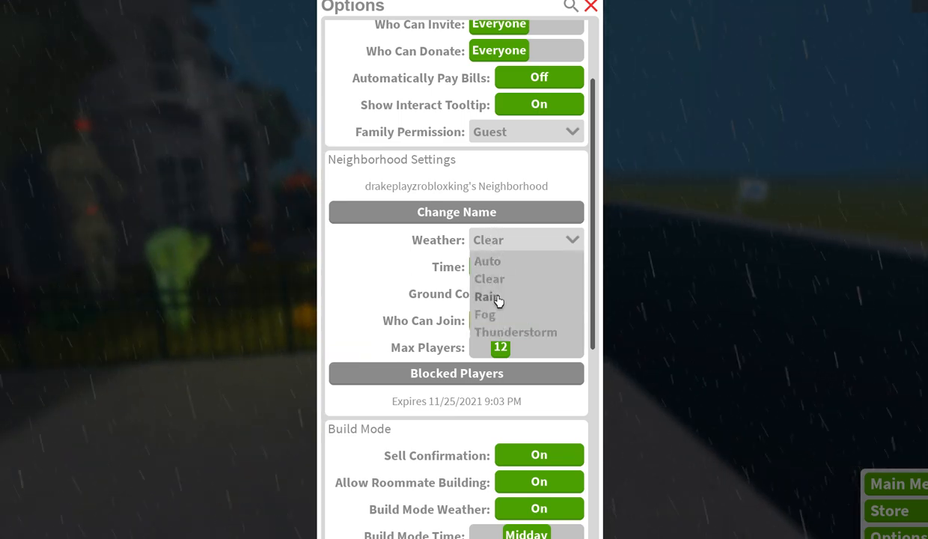
{"action": "left_click", "coordinate": [486, 296]}
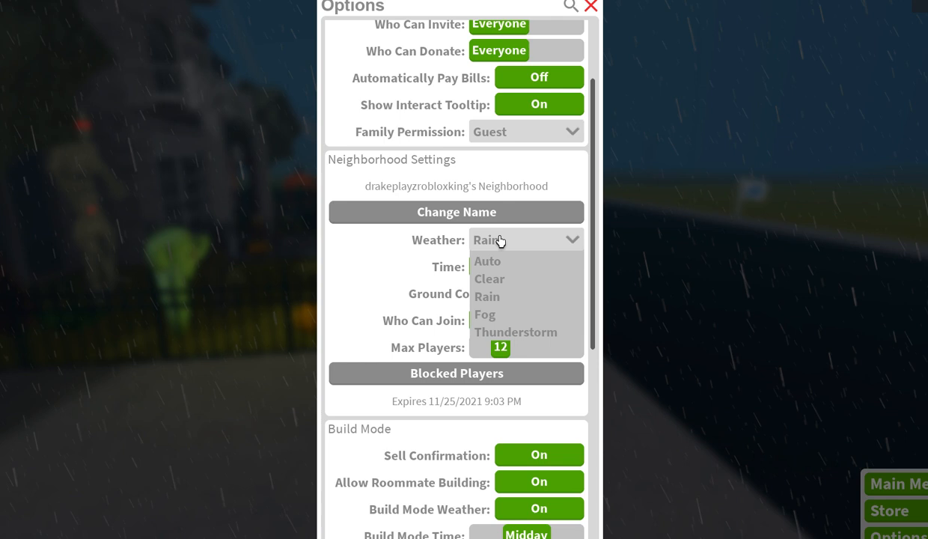
{"action": "left_click", "coordinate": [484, 314]}
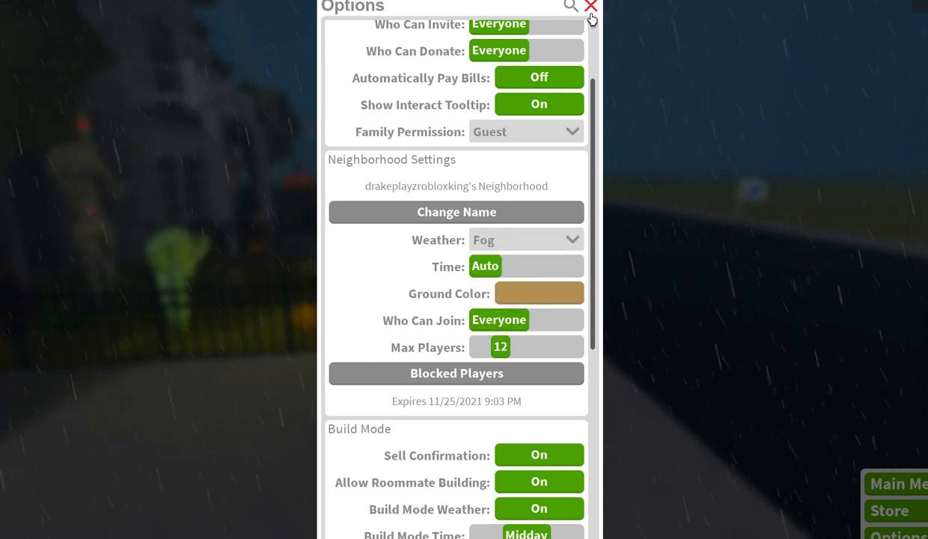
Limit max players to 1 and keep the ground color tan
{"action": "left_click", "coordinate": [590, 6]}
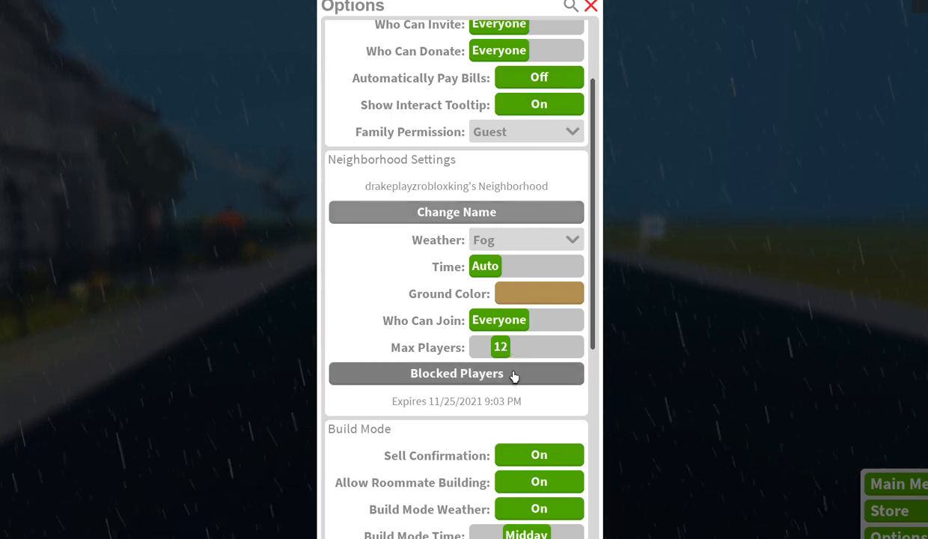
{"action": "left_click", "coordinate": [500, 346]}
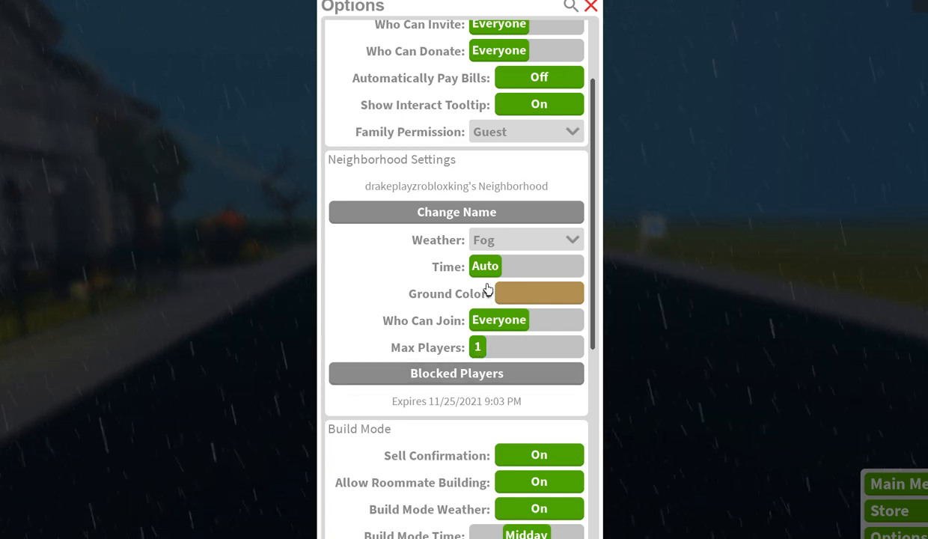
{"action": "left_click", "coordinate": [538, 292]}
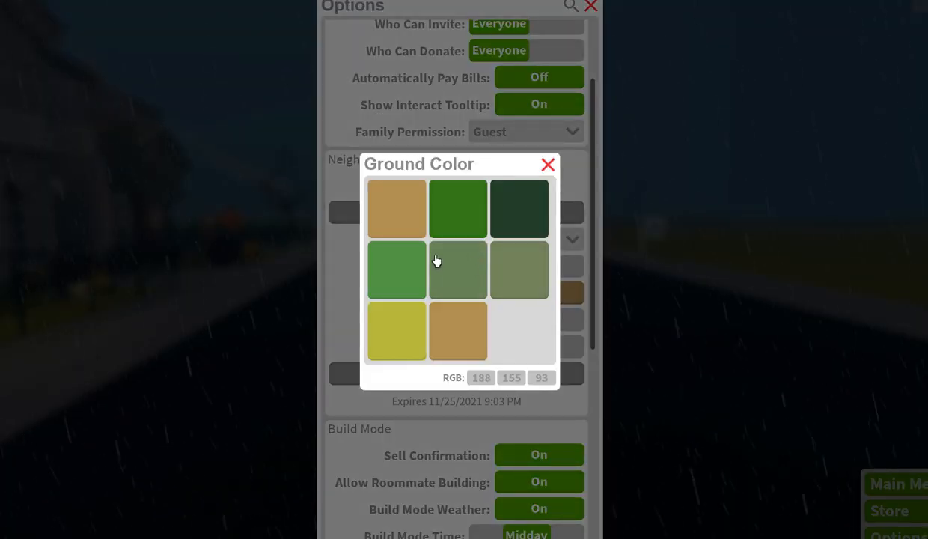
{"action": "left_click", "coordinate": [547, 164]}
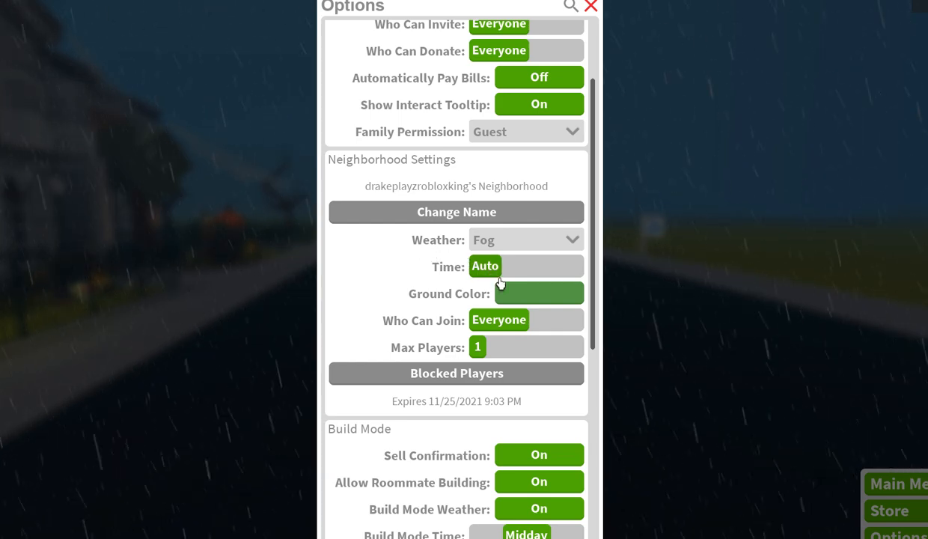
{"action": "left_click", "coordinate": [539, 292]}
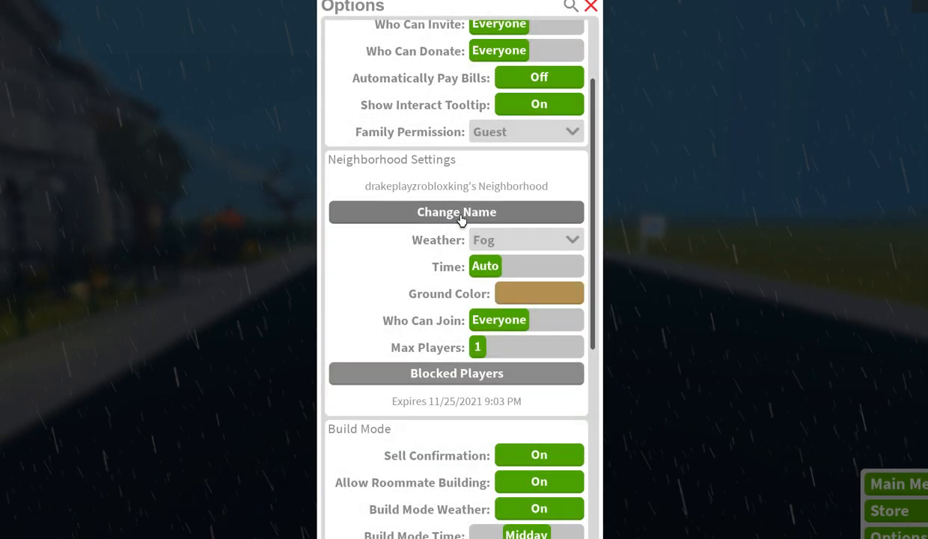
Set the weather to Thunderstorm and fix the time at 4:00 AM
{"action": "left_click", "coordinate": [525, 239]}
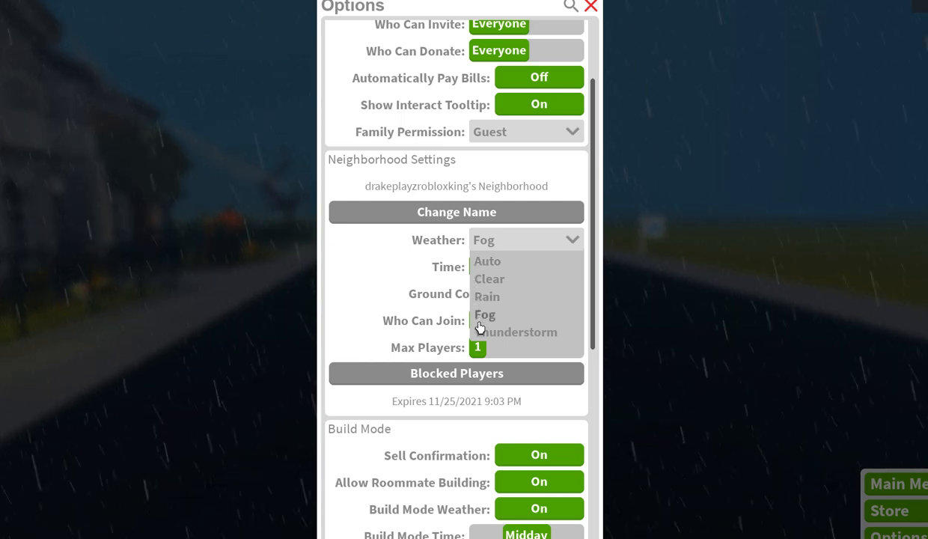
{"action": "left_click", "coordinate": [520, 331]}
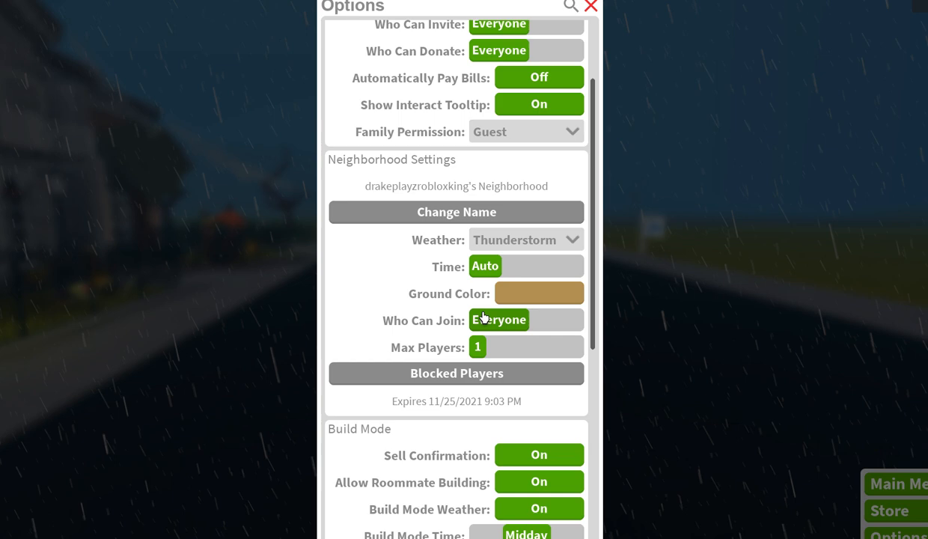
{"action": "scroll", "scroll_direction": "down", "scroll_amount": 3}
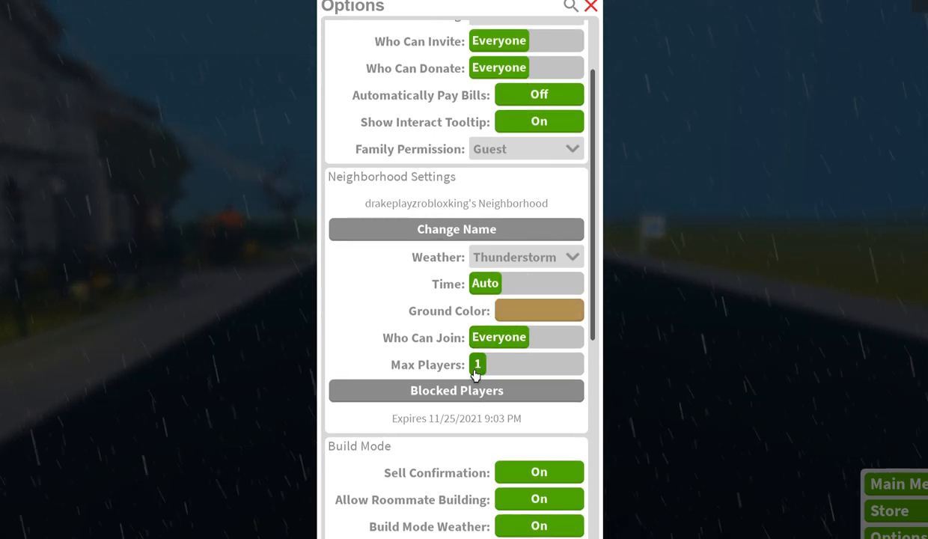
{"action": "left_click", "coordinate": [484, 282]}
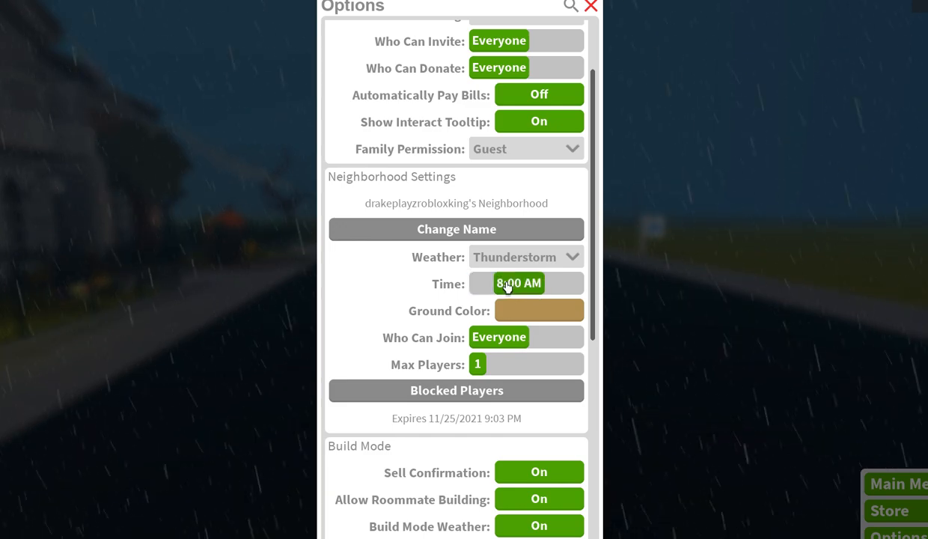
{"action": "left_click", "coordinate": [479, 283]}
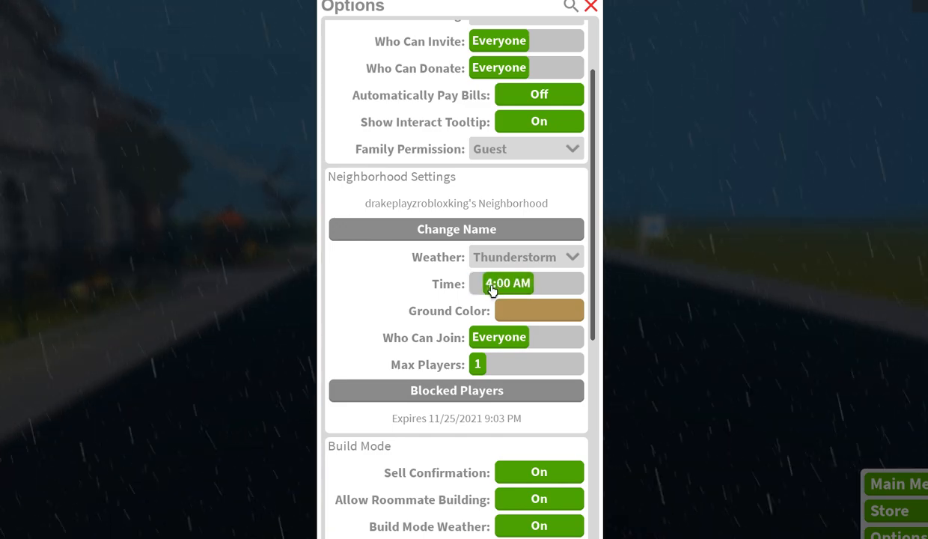
{"action": "left_click", "coordinate": [590, 6]}
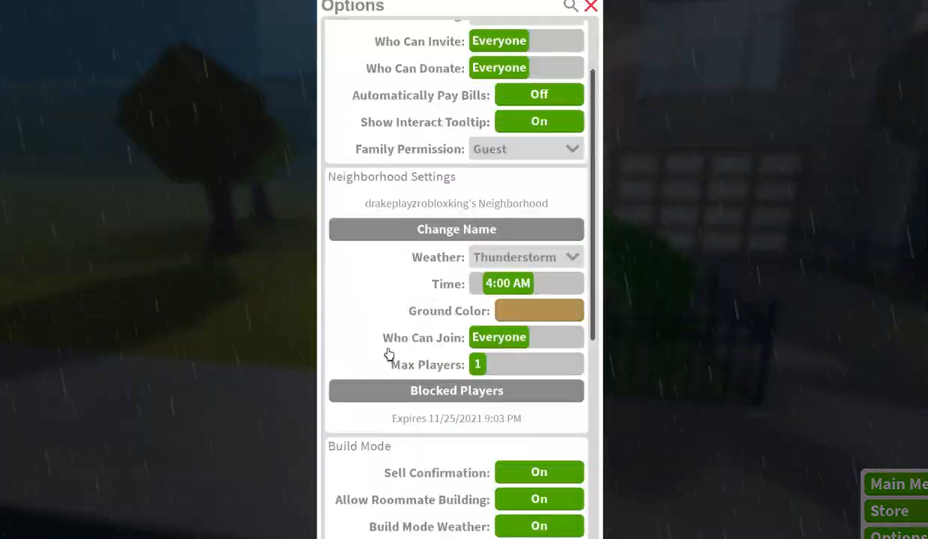
Reselect the tan ground swatch, dismiss the Weather list, and close Options
{"action": "left_click", "coordinate": [538, 310]}
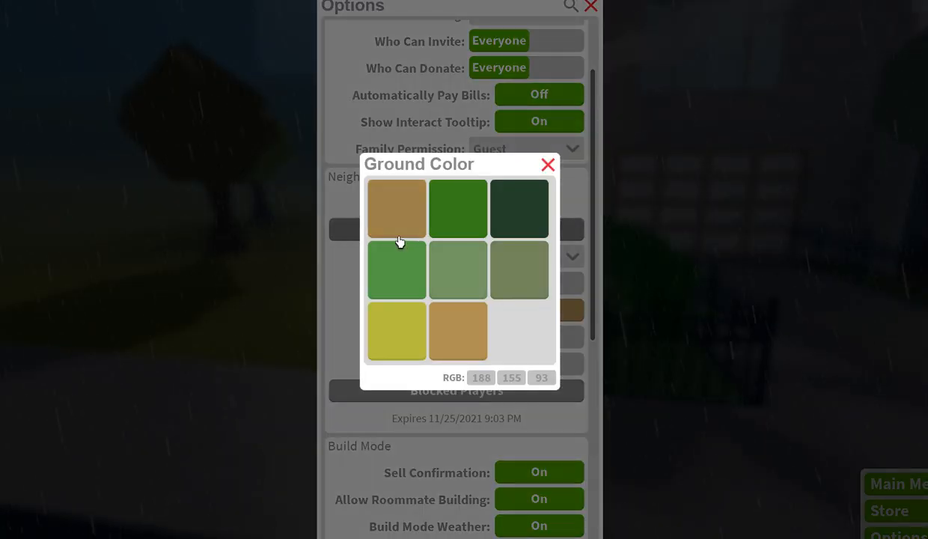
{"action": "left_click", "coordinate": [547, 164]}
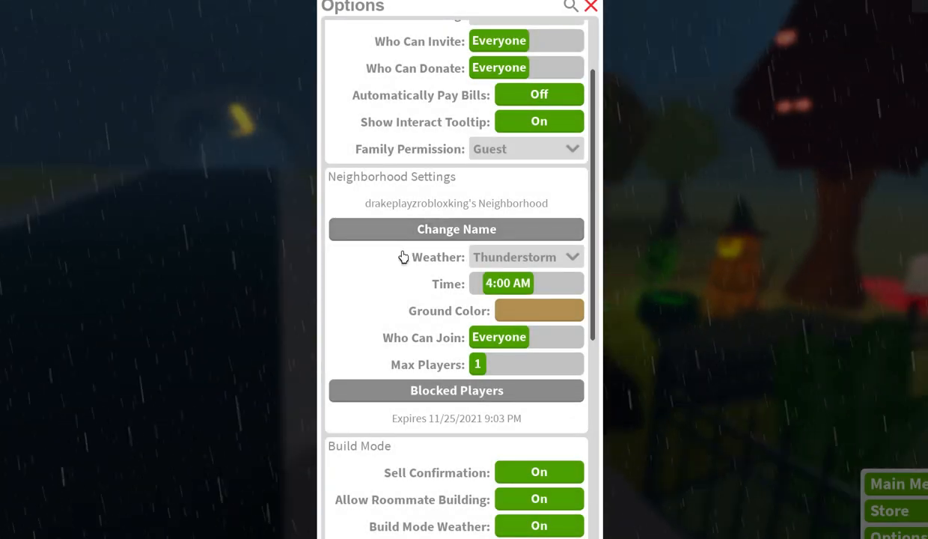
{"action": "left_click", "coordinate": [539, 310]}
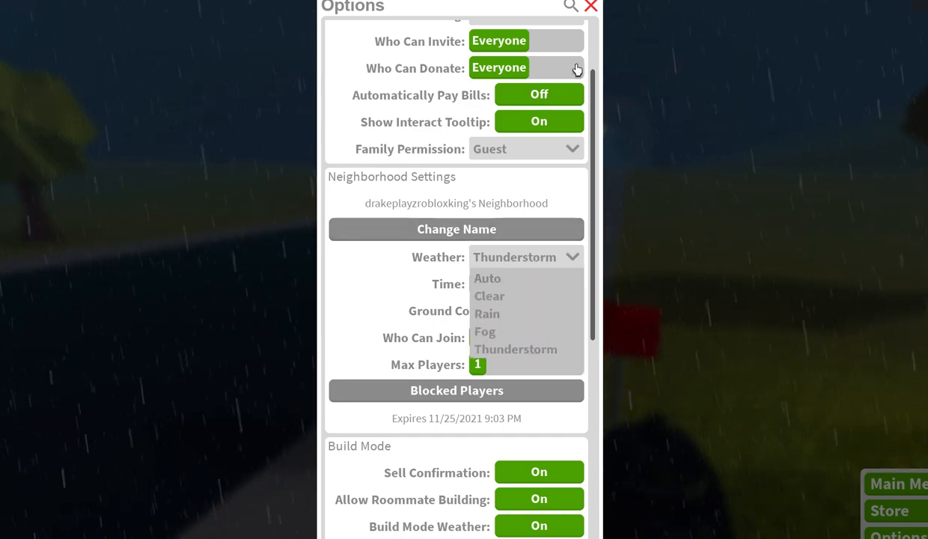
{"action": "left_click", "coordinate": [590, 6]}
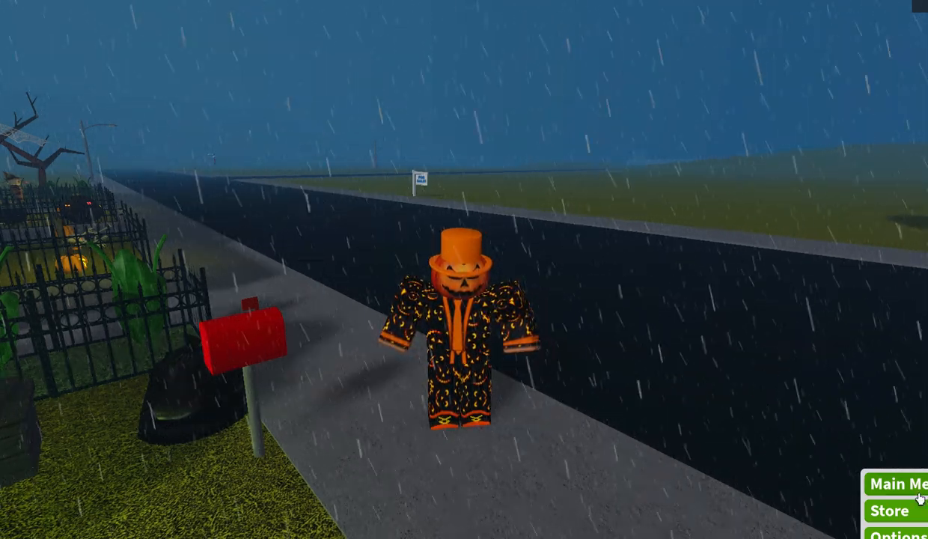
Visit the Main Menu, then return to the ground color choices
{"action": "left_click", "coordinate": [896, 484]}
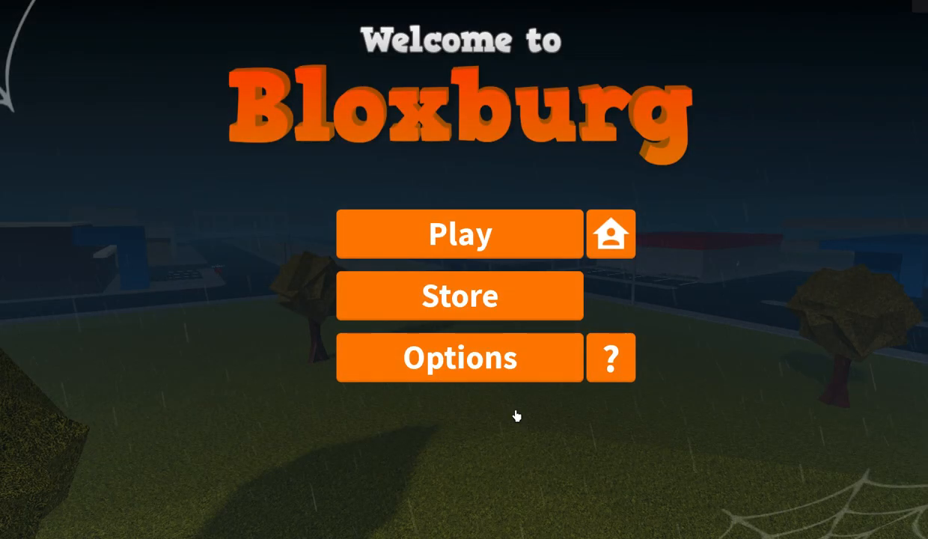
{"action": "left_click", "coordinate": [459, 233]}
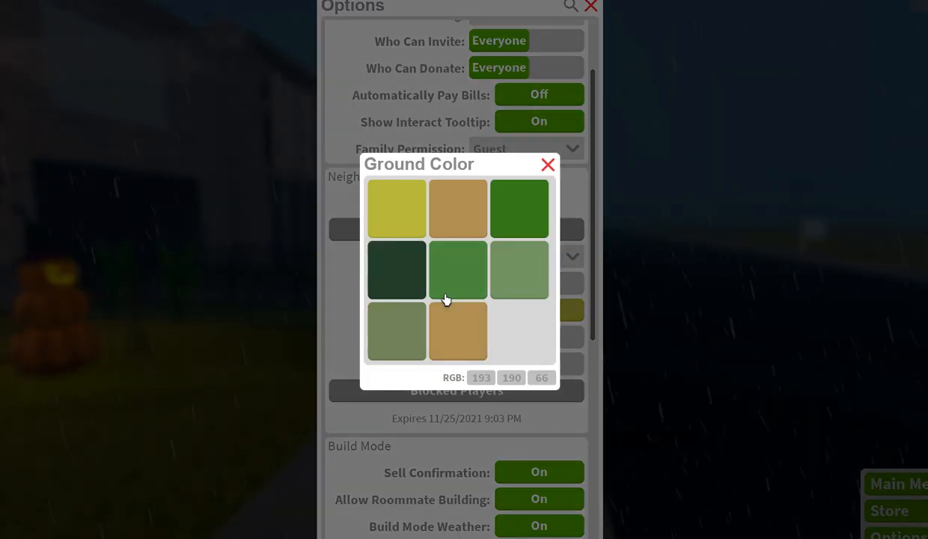
Apply the tan ground swatch, close settings, and leave the experience to the Bloxburg page
{"action": "left_click", "coordinate": [547, 164]}
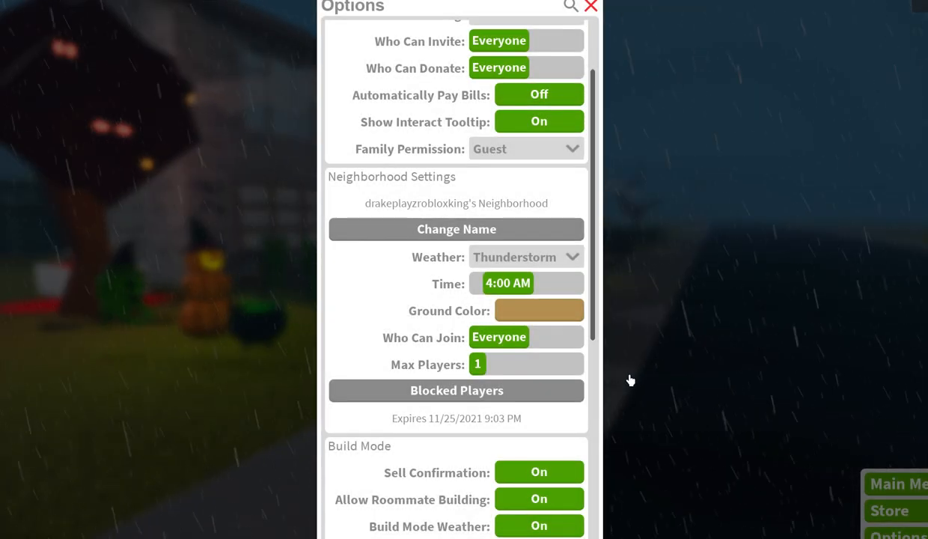
{"action": "left_click", "coordinate": [590, 7]}
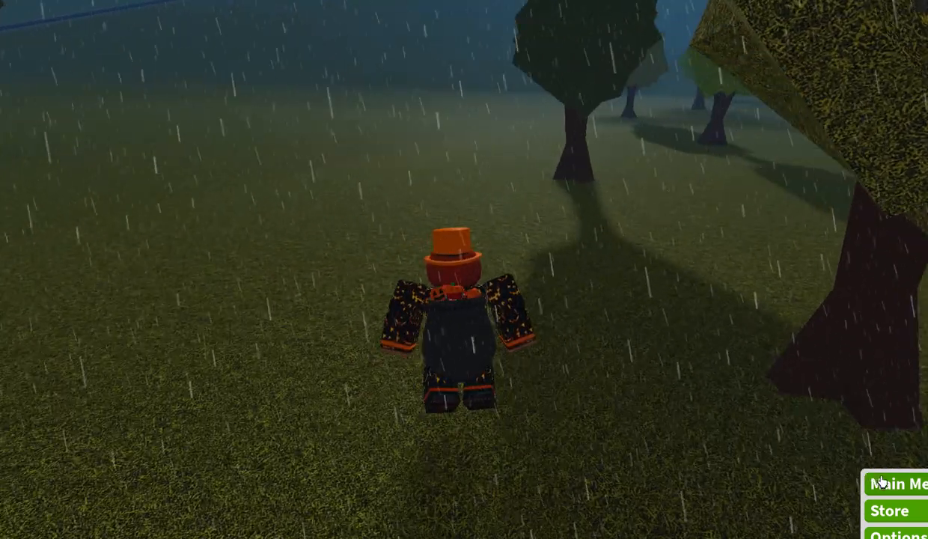
{"action": "left_click", "coordinate": [900, 483]}
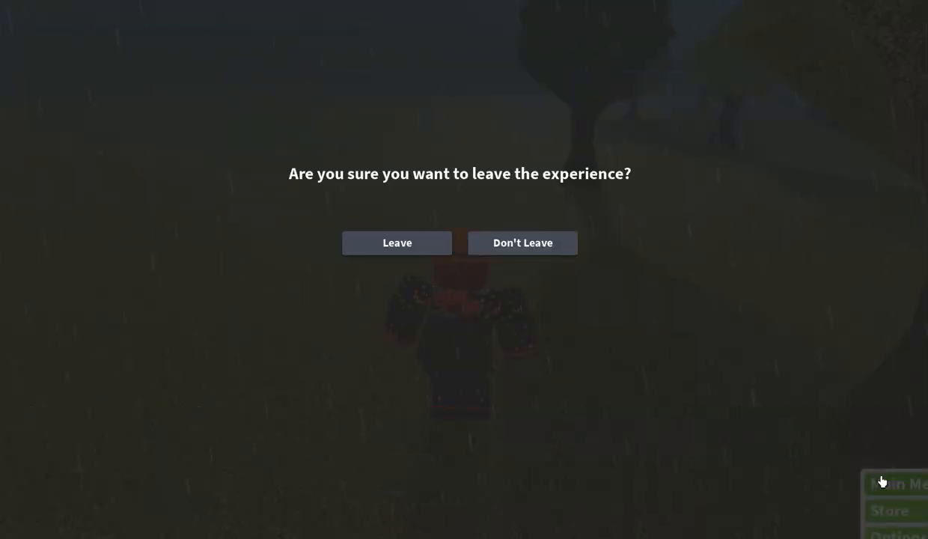
{"action": "left_click", "coordinate": [397, 242]}
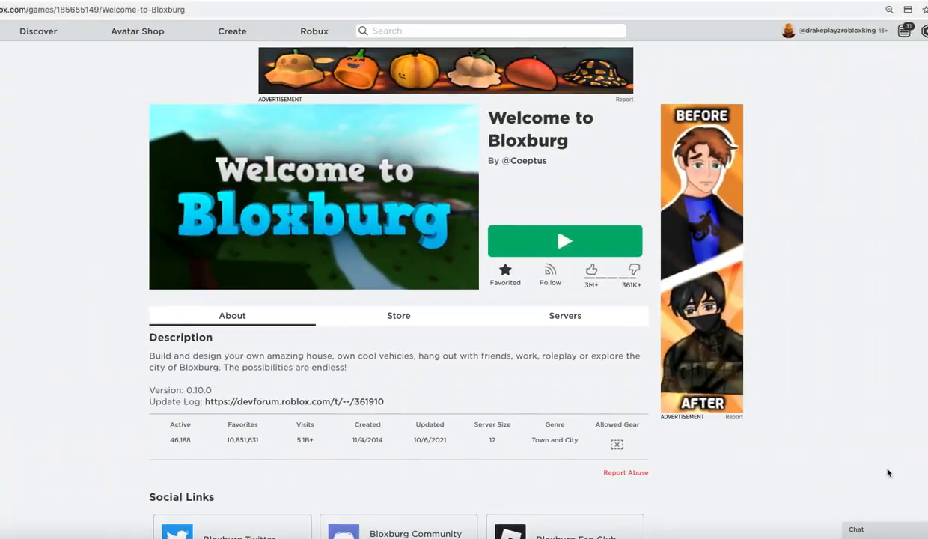
View the Bloxburg server list, then relaunch the game to reach house selection
{"action": "left_click", "coordinate": [565, 315]}
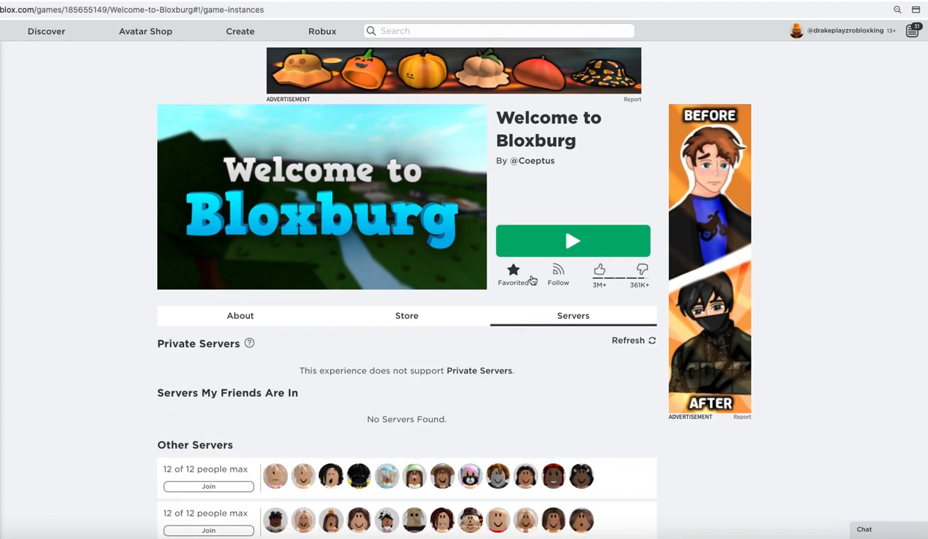
{"action": "left_click", "coordinate": [573, 240]}
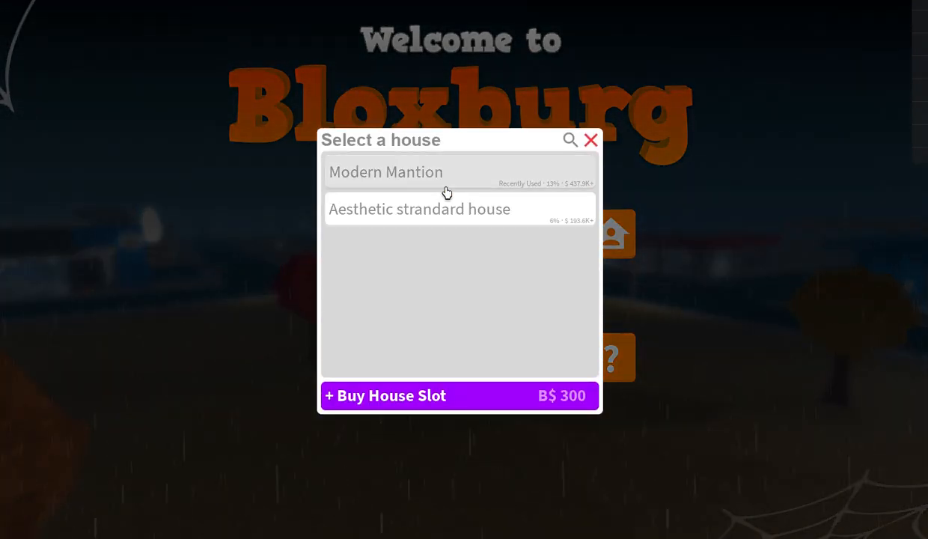
{"action": "mouse_move", "coordinate": [442, 178]}
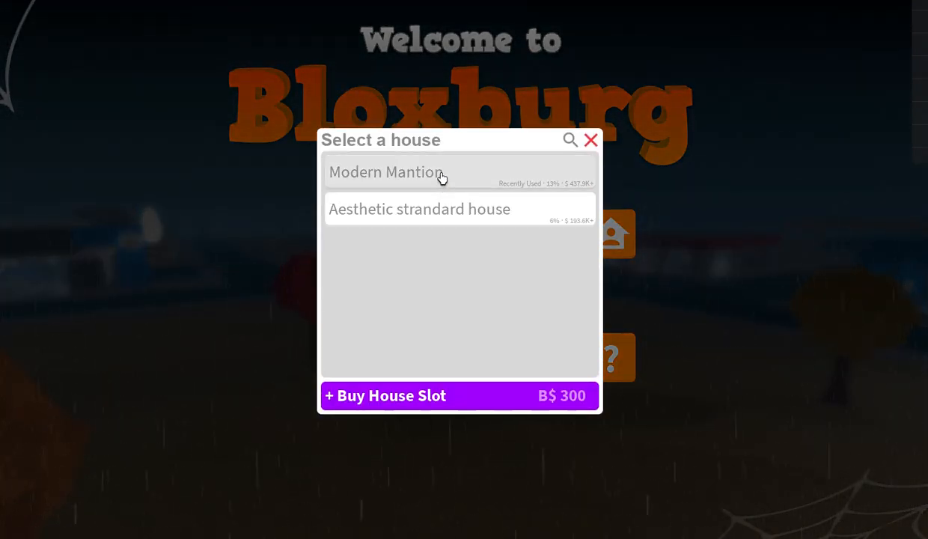
Load Modern Mantion and confirm its plot location to enter the neighborhood
{"action": "left_click", "coordinate": [385, 172]}
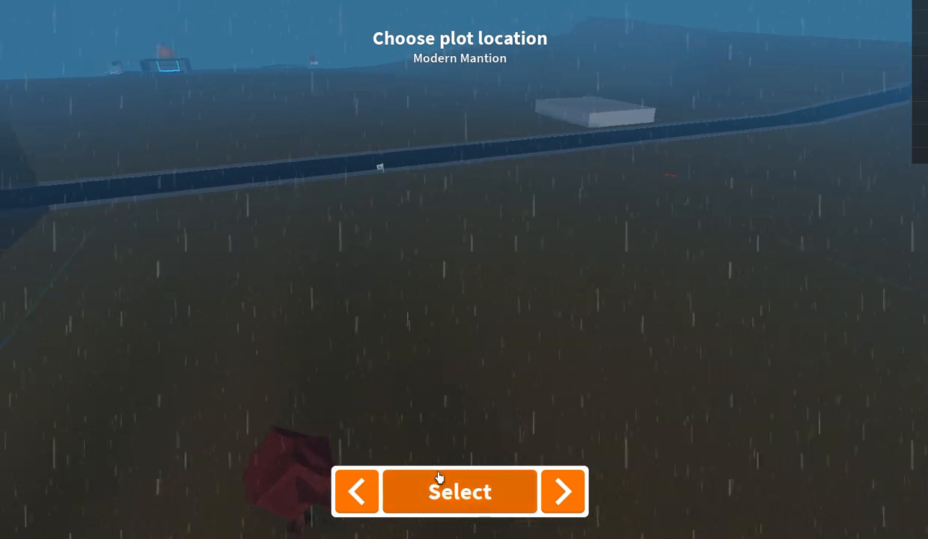
{"action": "left_click", "coordinate": [459, 491]}
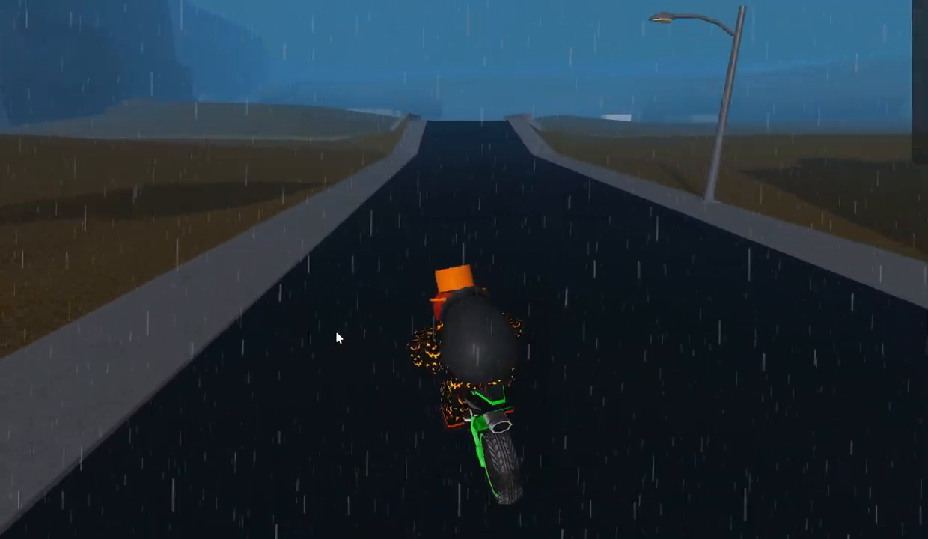
Stop riding the motorbike and return to Bloxburg's welcome menu
{"action": "key", "text": "w"}
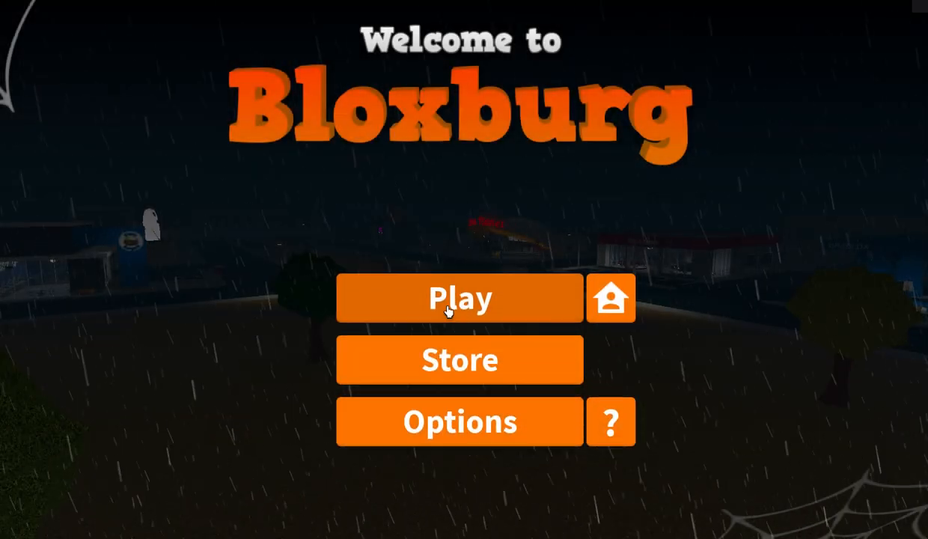
Play again with the saved house and bring up the neighborhood Options
{"action": "left_click", "coordinate": [459, 298]}
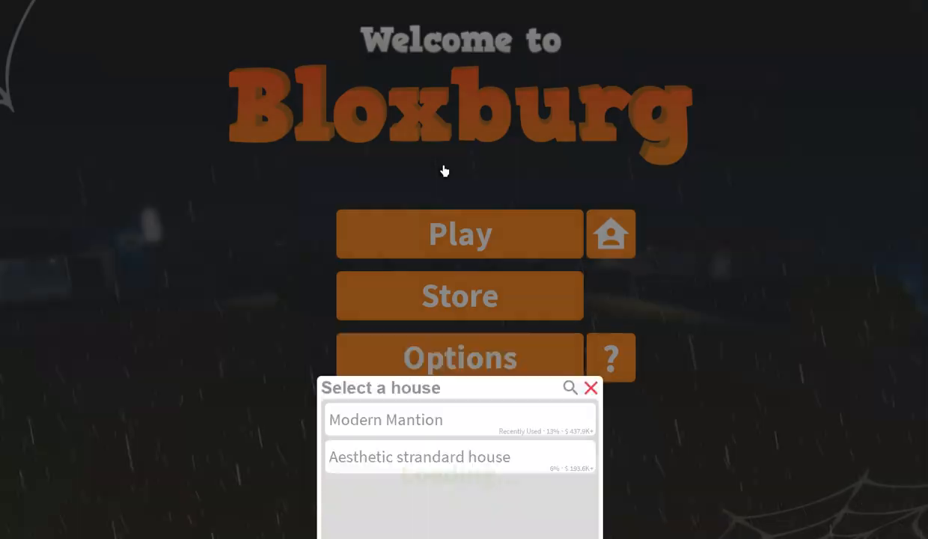
{"action": "left_click", "coordinate": [386, 419]}
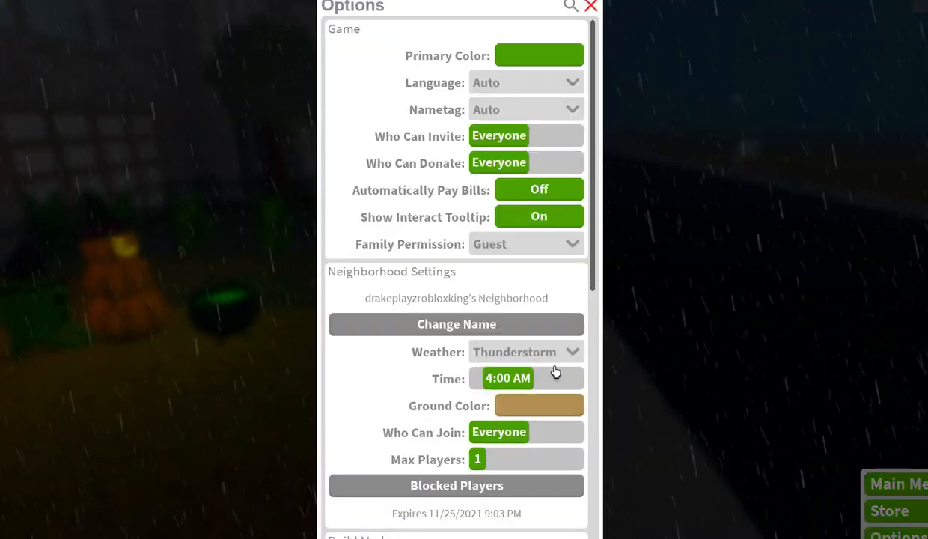
Reselect the tan Ground Color swatch in neighborhood options
{"action": "left_click", "coordinate": [539, 405]}
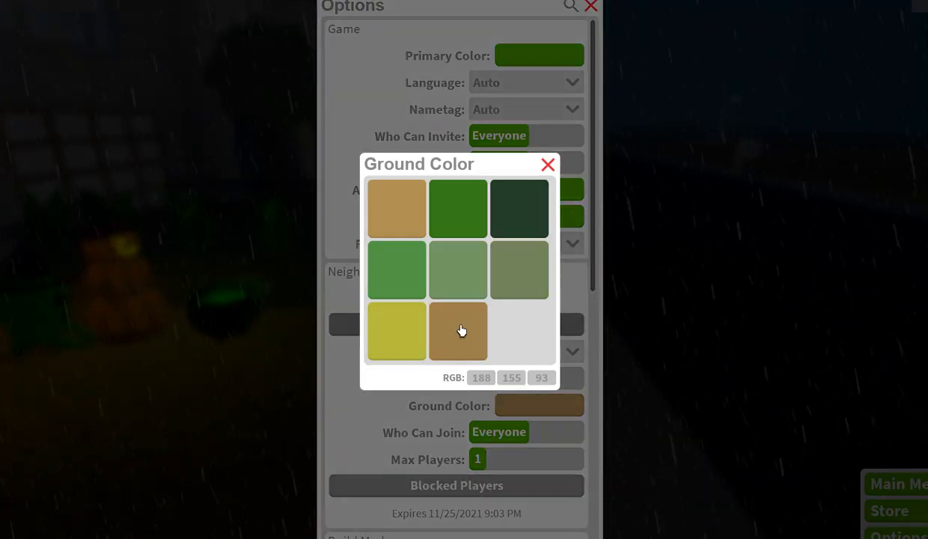
{"action": "left_click", "coordinate": [548, 164]}
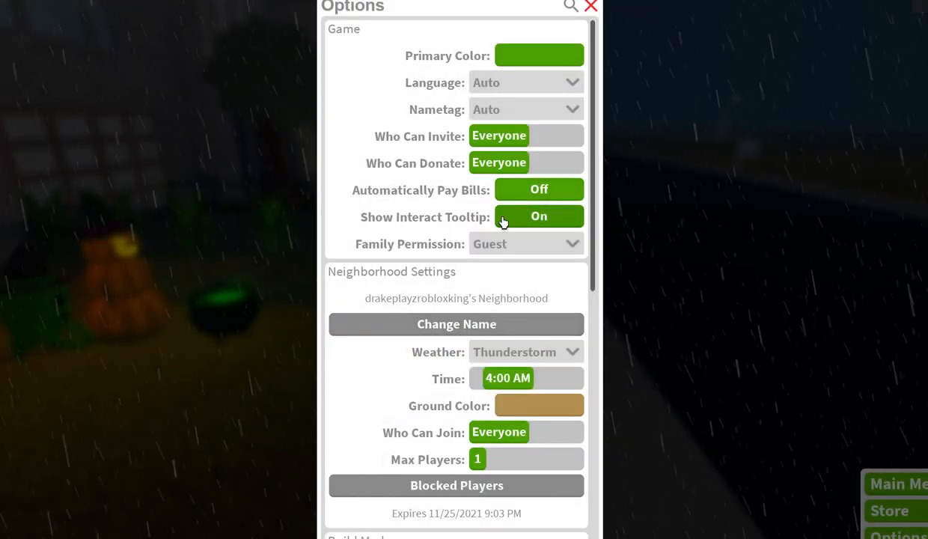
{"action": "left_click", "coordinate": [525, 351]}
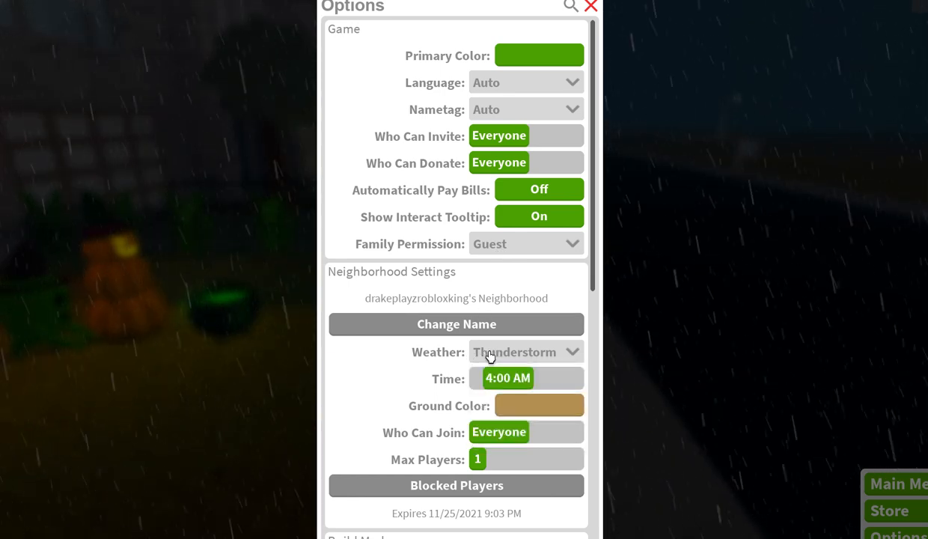
Adjust the Time slider to 1:00 AM, then reopen the ground color choices
{"action": "left_click", "coordinate": [500, 377]}
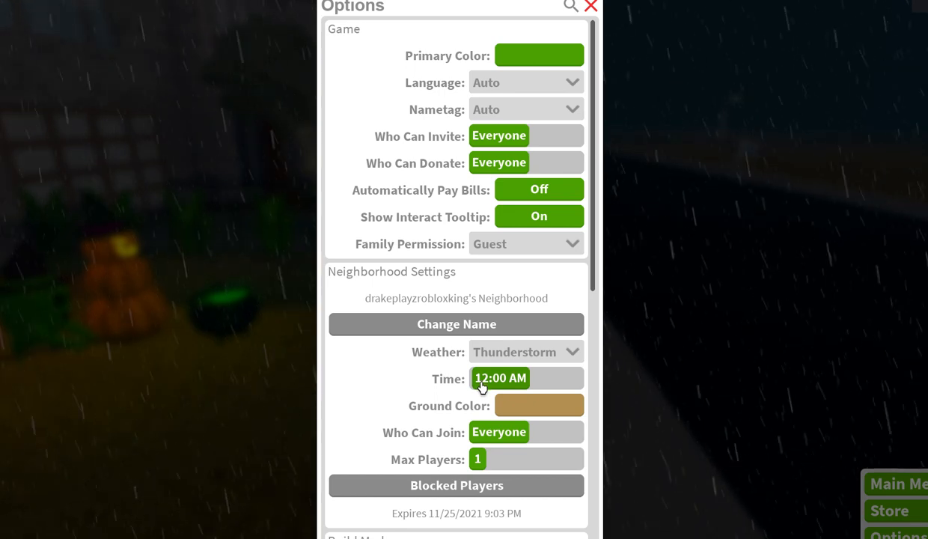
{"action": "left_click", "coordinate": [499, 377]}
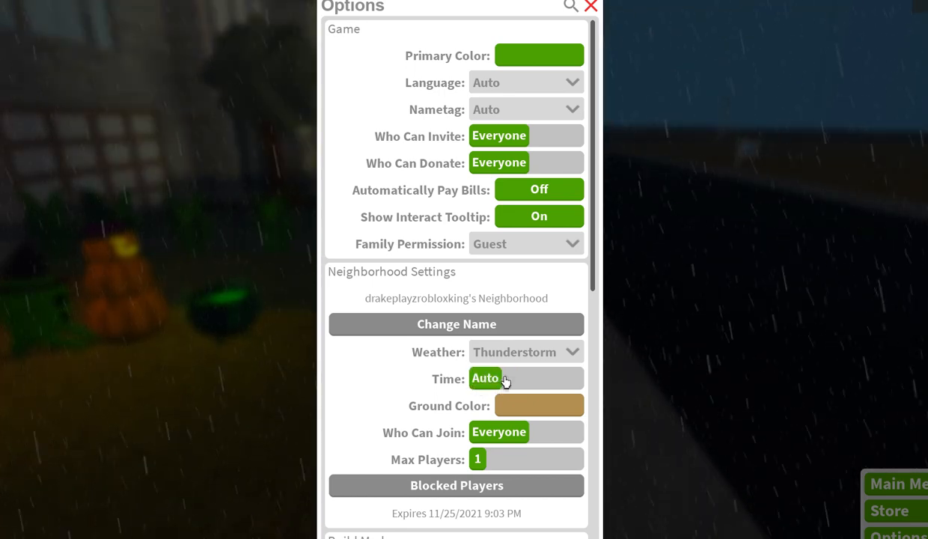
{"action": "left_click", "coordinate": [501, 378]}
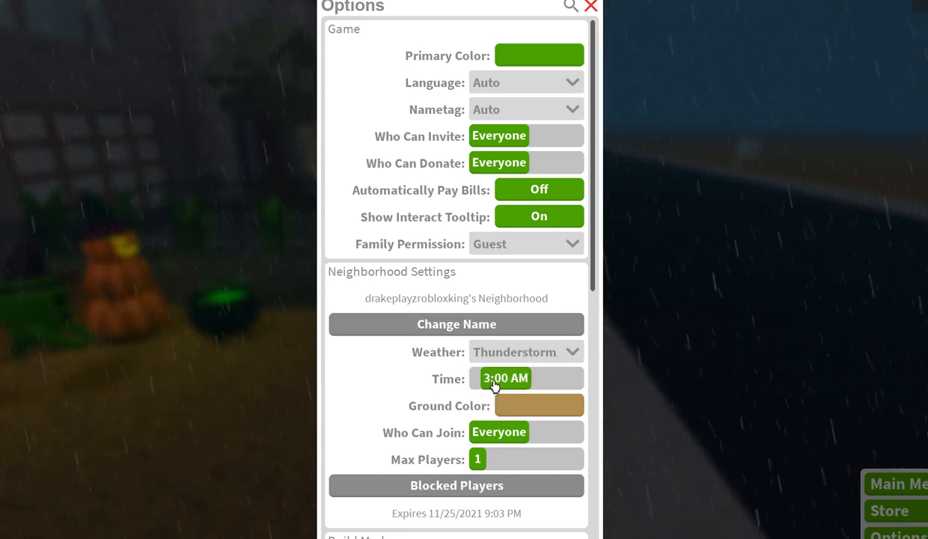
{"action": "left_click", "coordinate": [499, 377]}
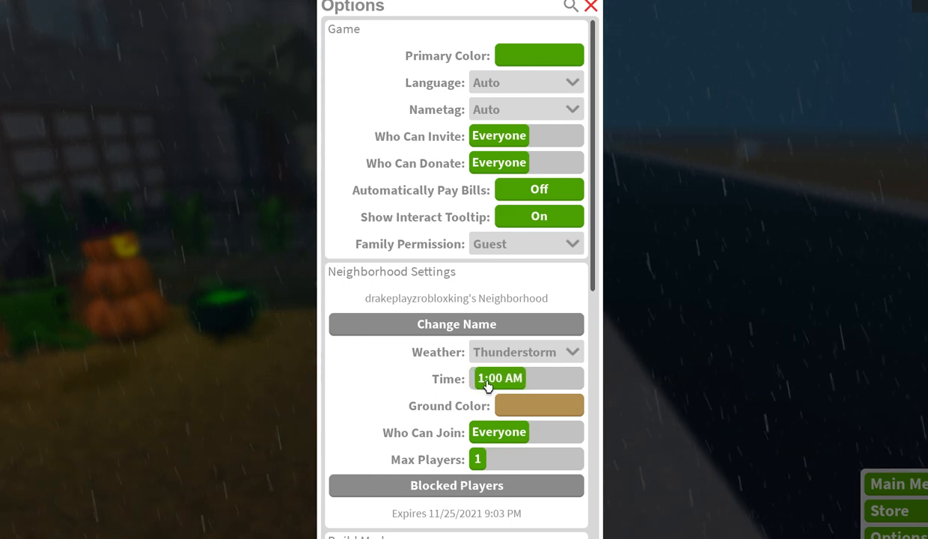
{"action": "left_click", "coordinate": [590, 6]}
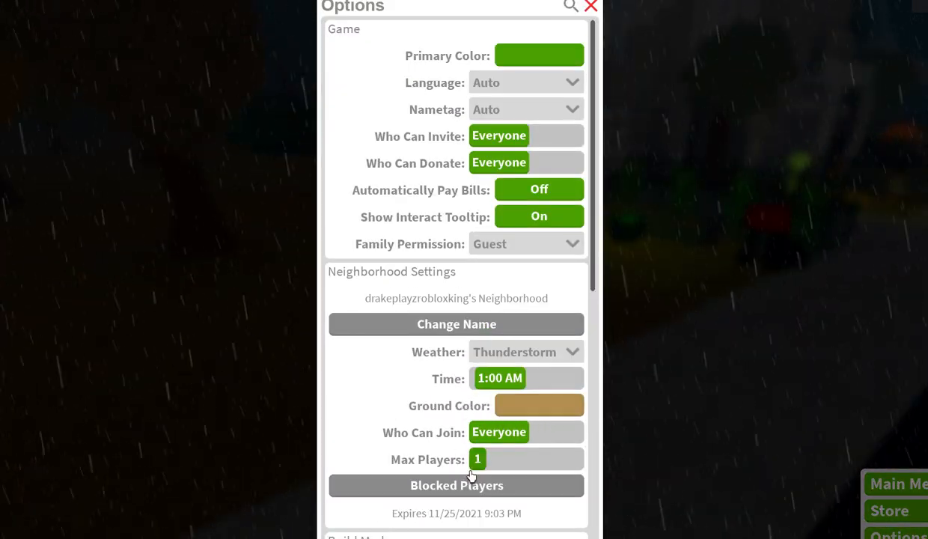
{"action": "left_click", "coordinate": [538, 405]}
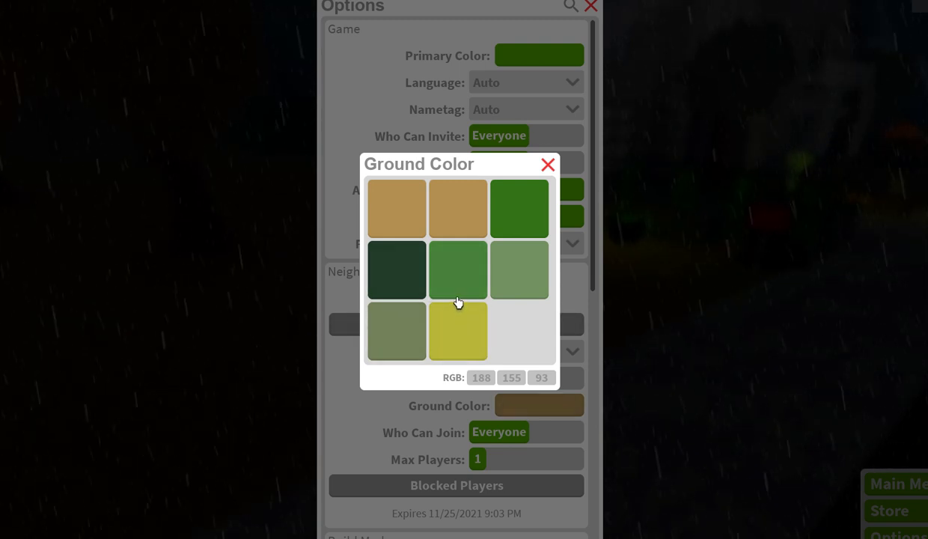
{"action": "mouse_move", "coordinate": [359, 148]}
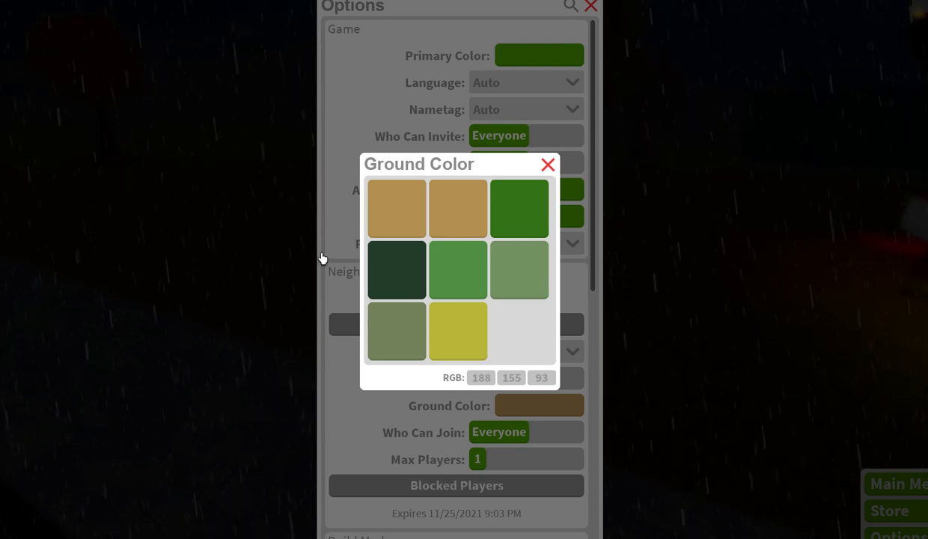
{"action": "mouse_move", "coordinate": [494, 333]}
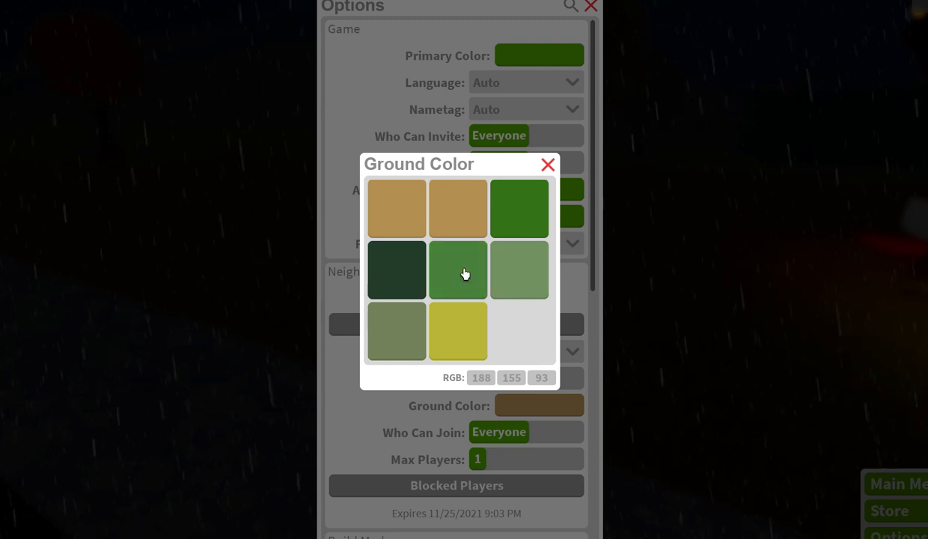
{"action": "mouse_move", "coordinate": [326, 229]}
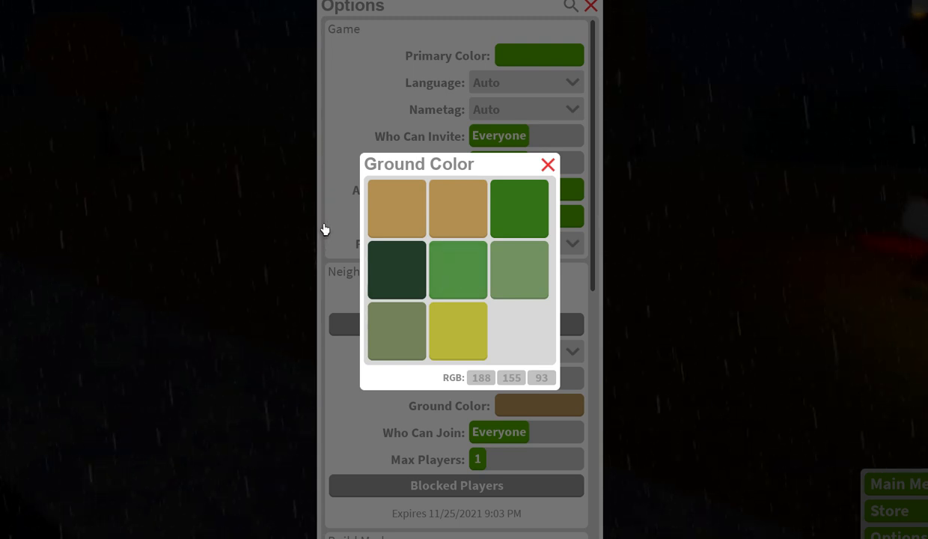
{"action": "mouse_move", "coordinate": [326, 221]}
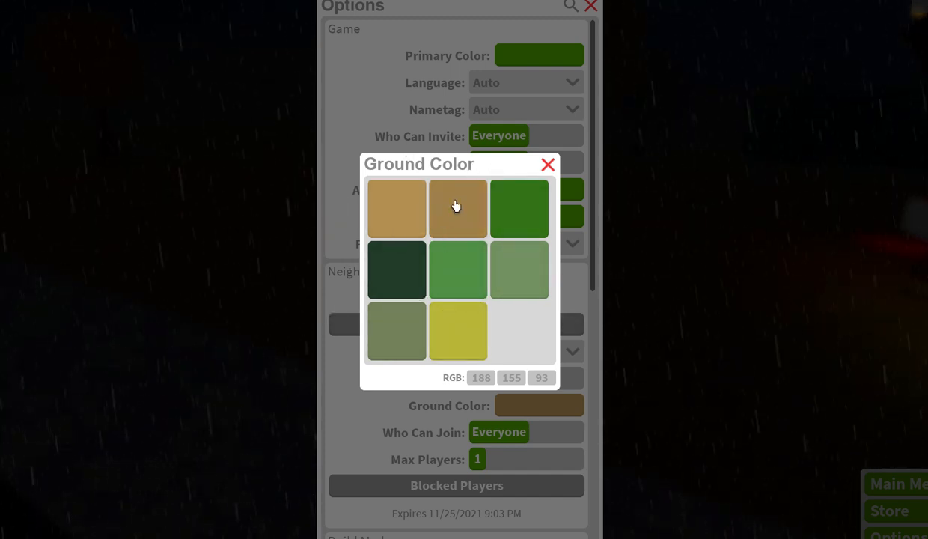
{"action": "mouse_move", "coordinate": [369, 294]}
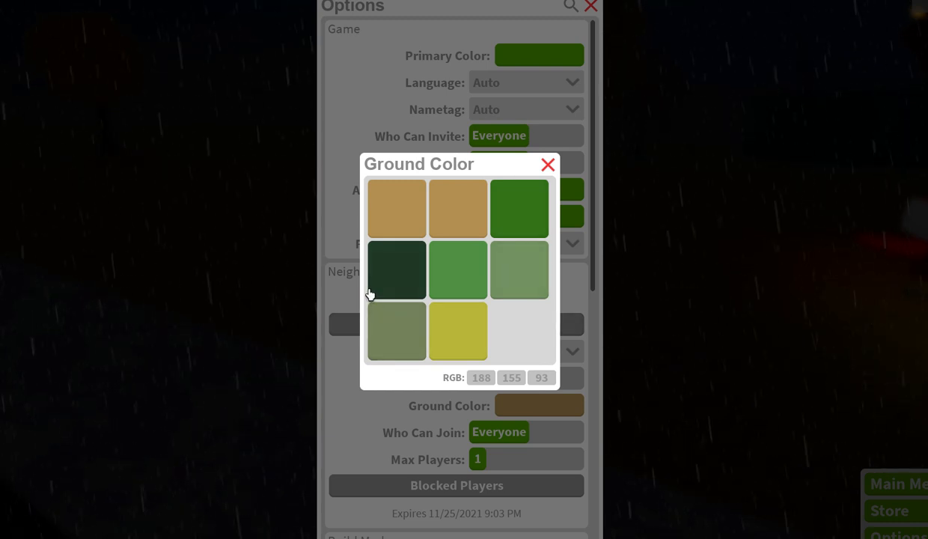
{"action": "mouse_move", "coordinate": [487, 360]}
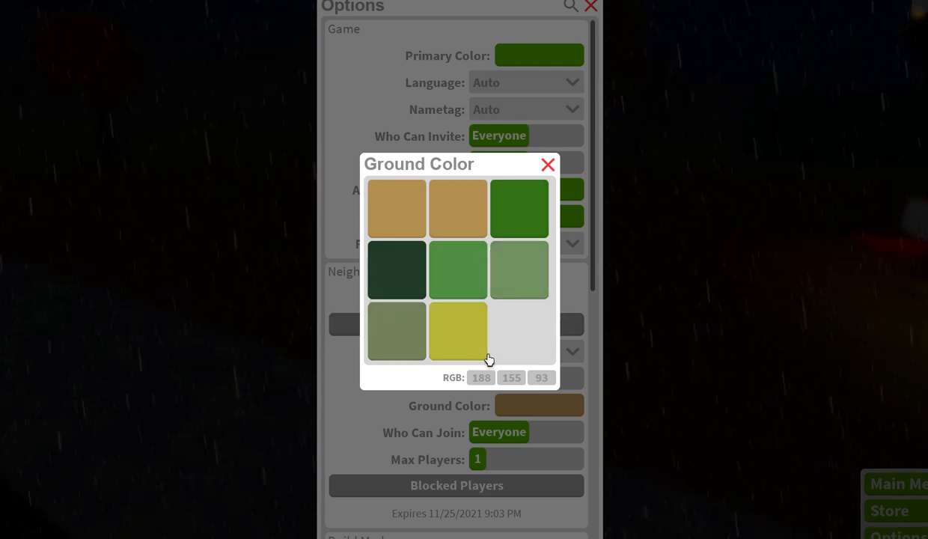
{"action": "mouse_move", "coordinate": [496, 352]}
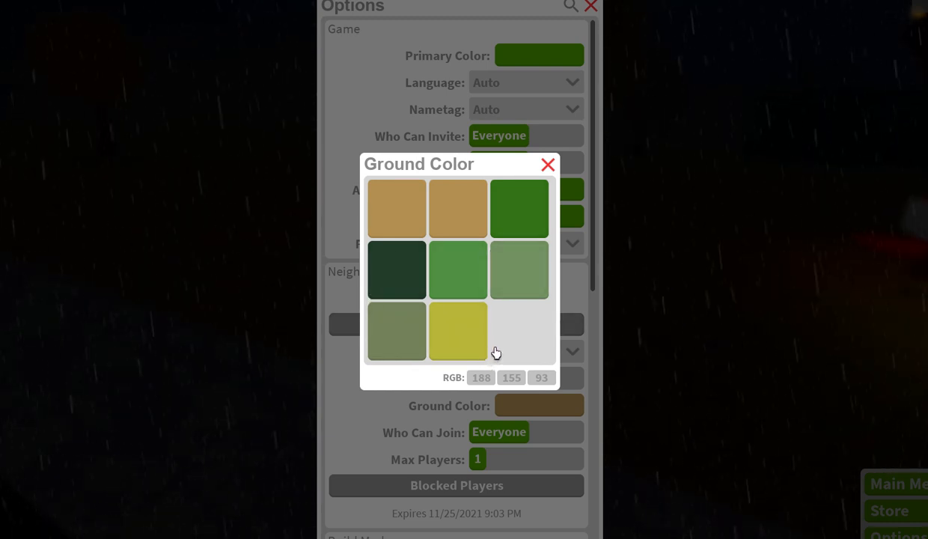
{"action": "left_click", "coordinate": [547, 164]}
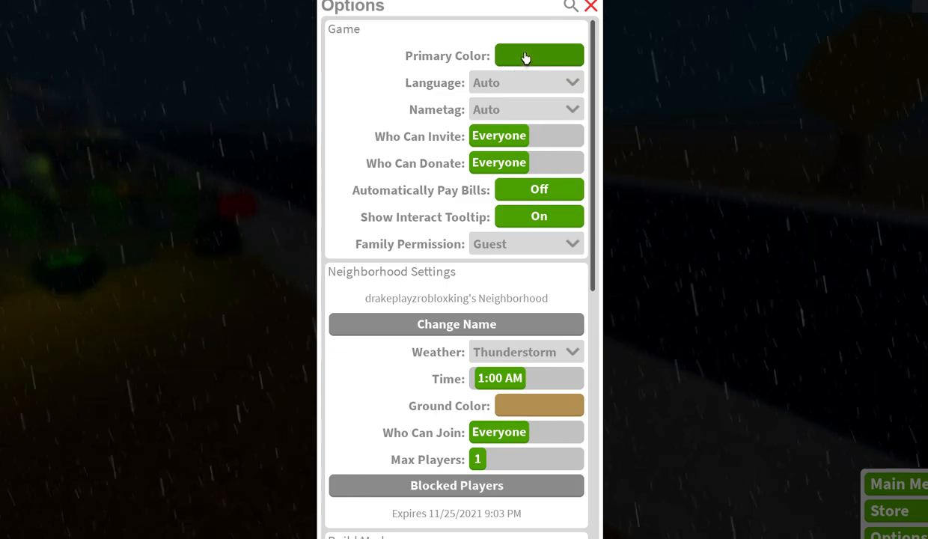
{"action": "left_click", "coordinate": [539, 56]}
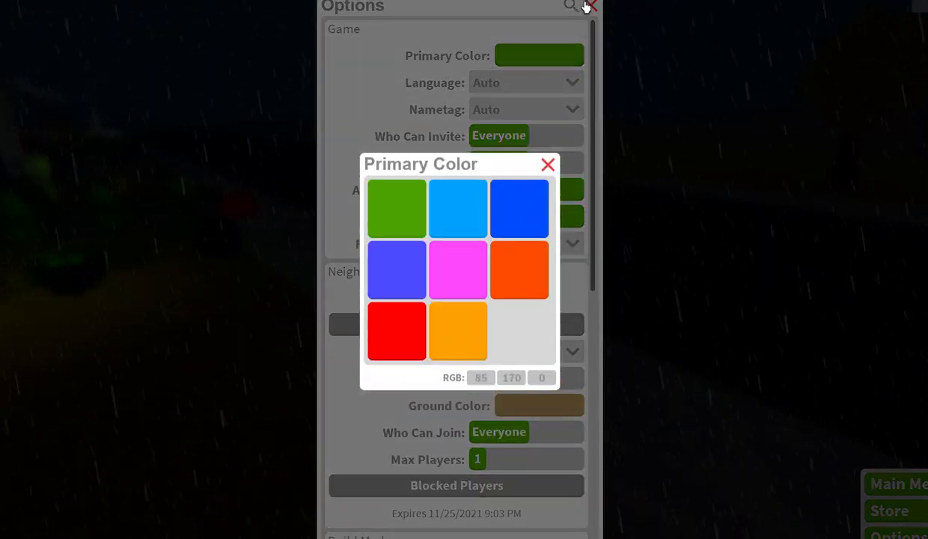
{"action": "left_click", "coordinate": [547, 164]}
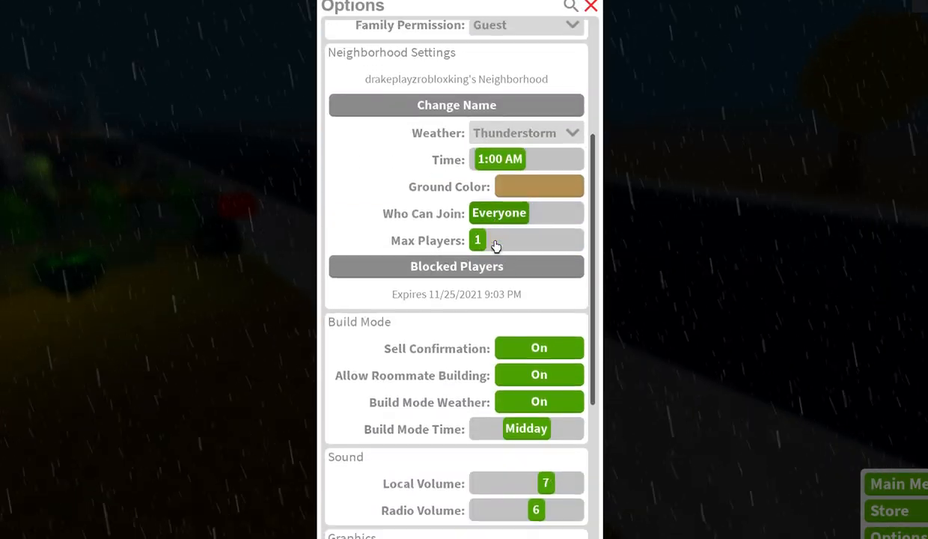
{"action": "scroll", "scroll_direction": "down", "scroll_amount": 3}
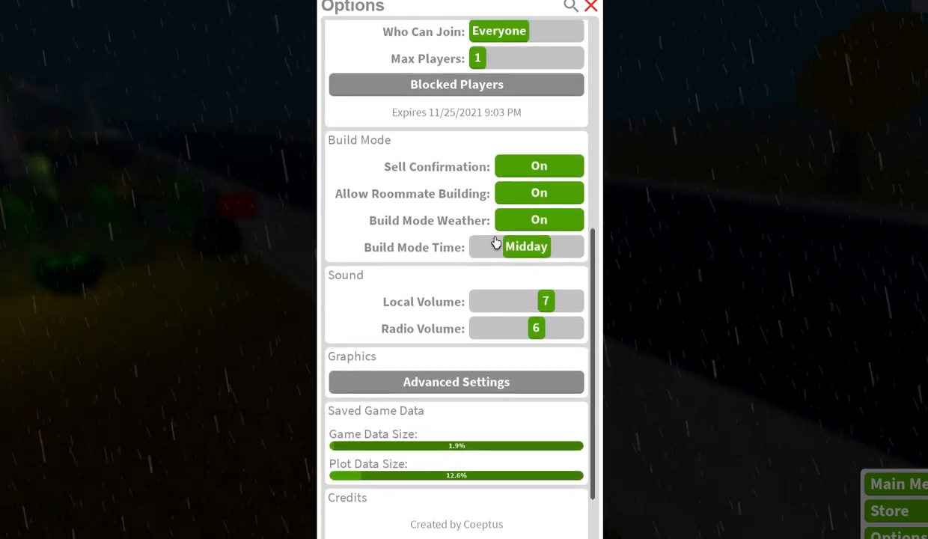
{"action": "scroll", "scroll_direction": "up", "scroll_amount": 3}
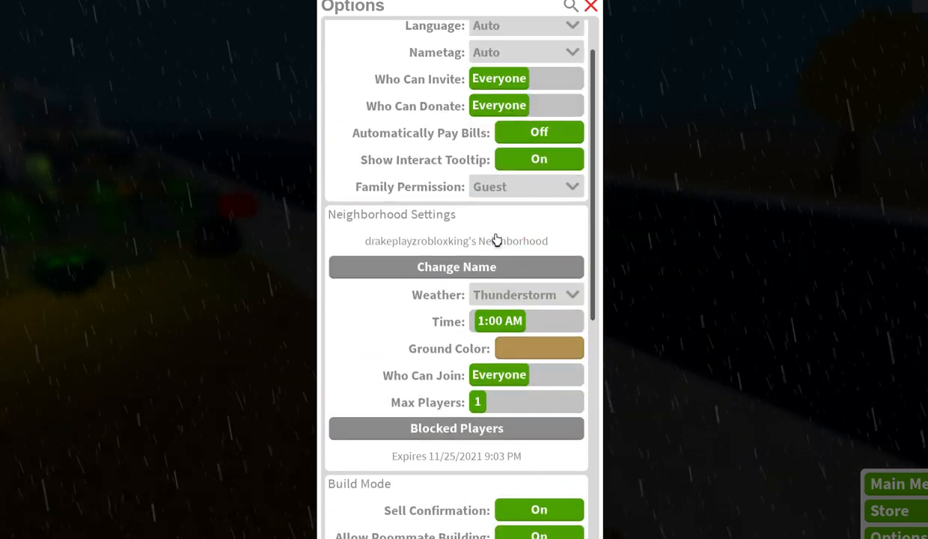